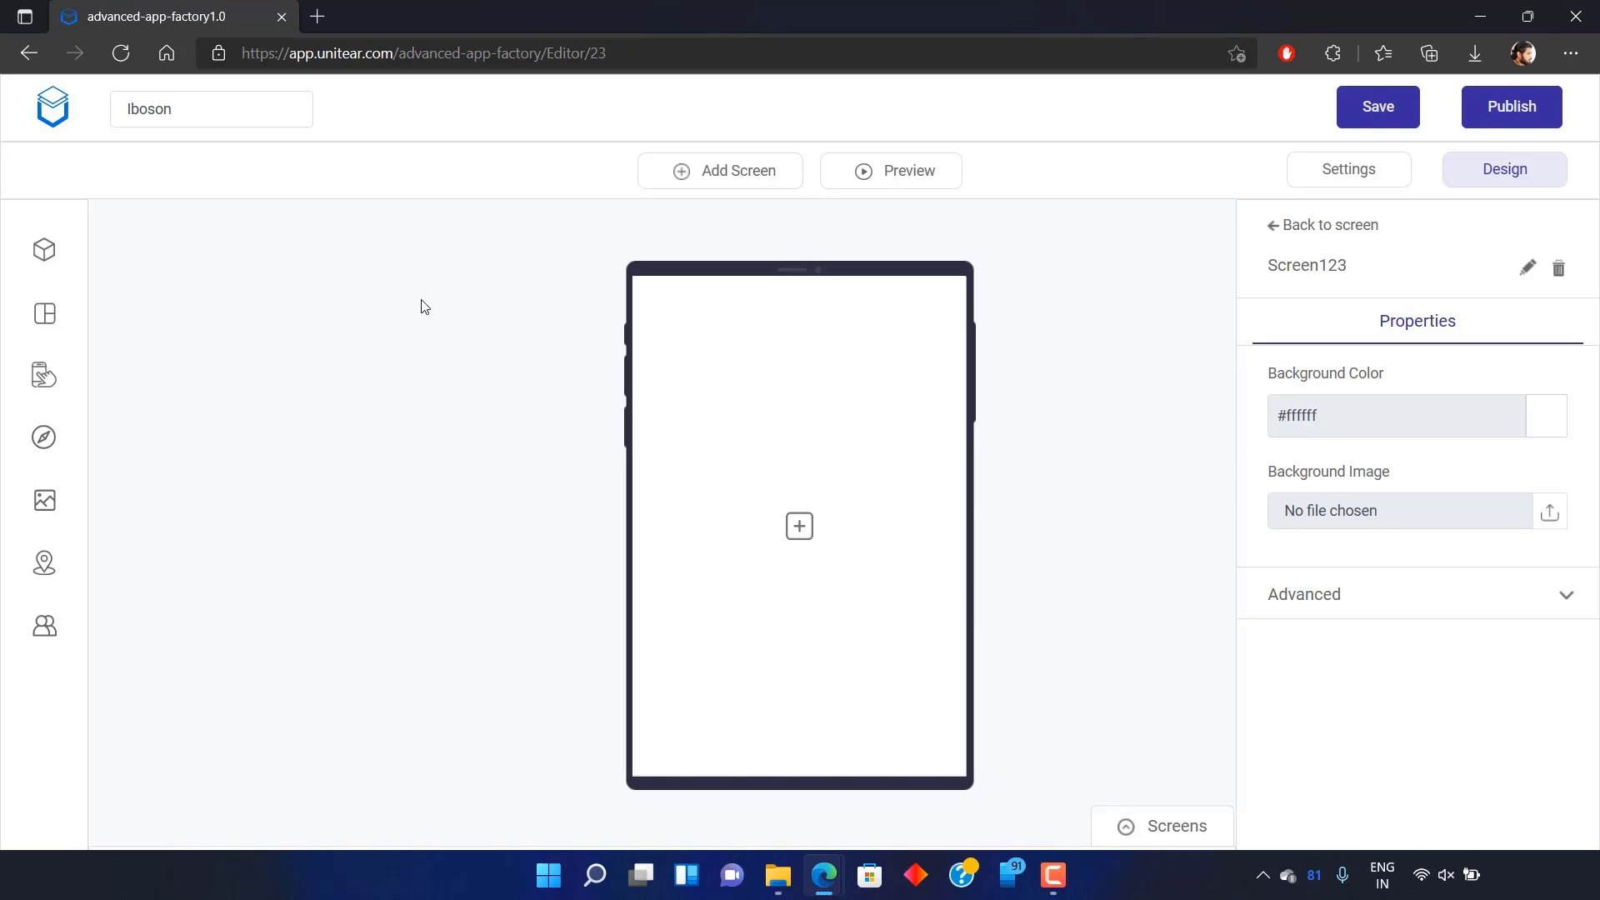
Add a card view to the screen, sized to a custom 200 px width and 100 px height
left_click(44, 313)
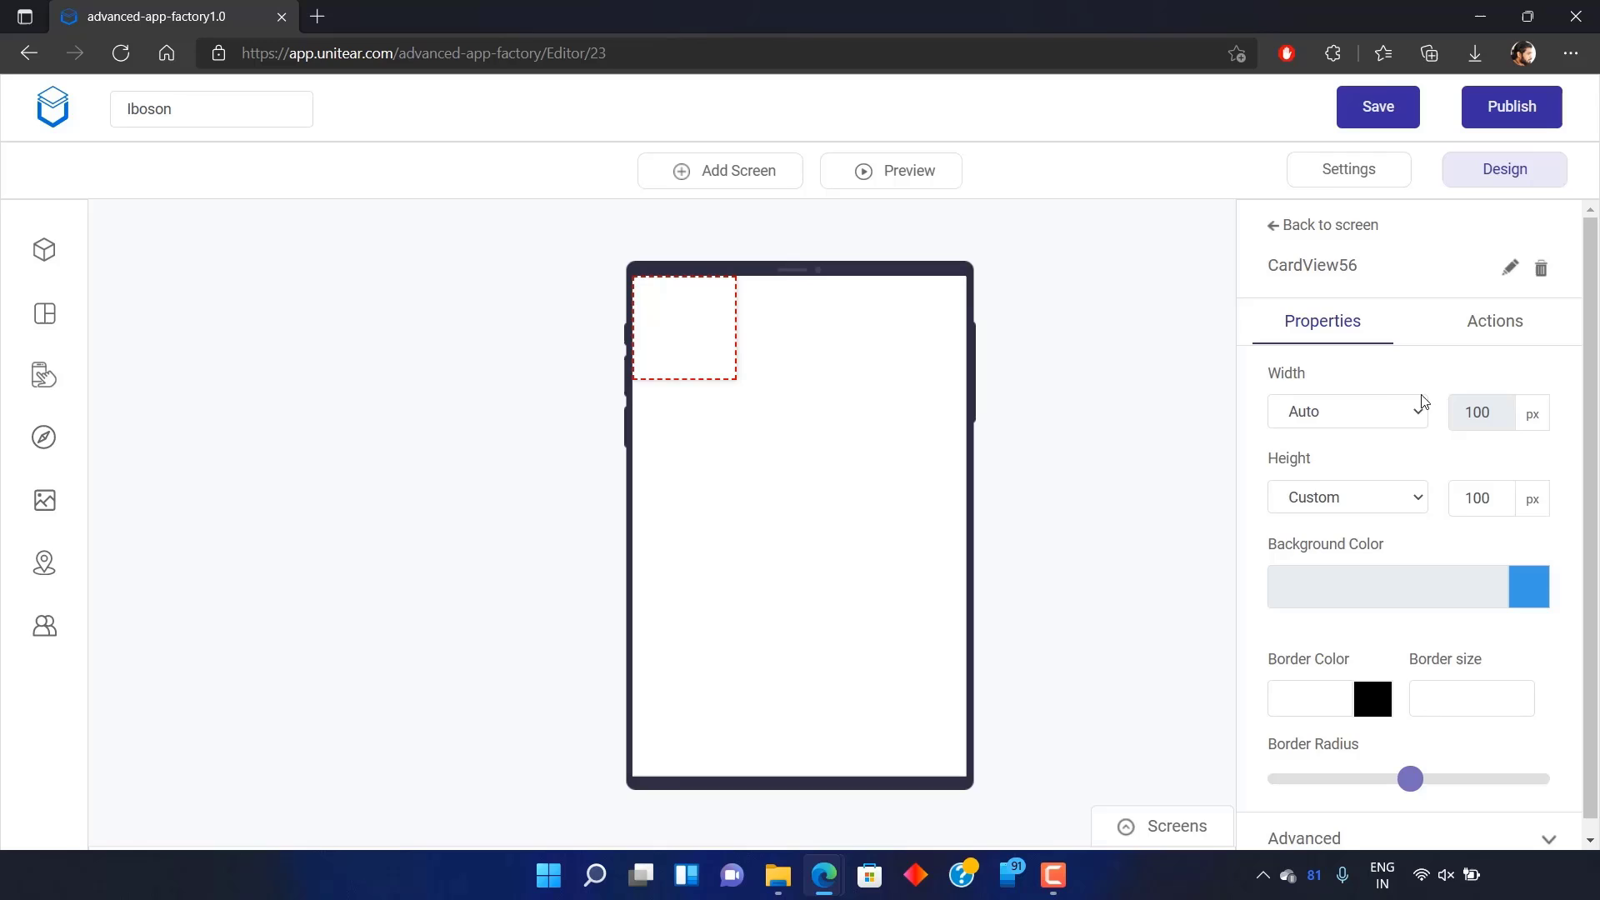
left_click(1347, 410)
type("200")
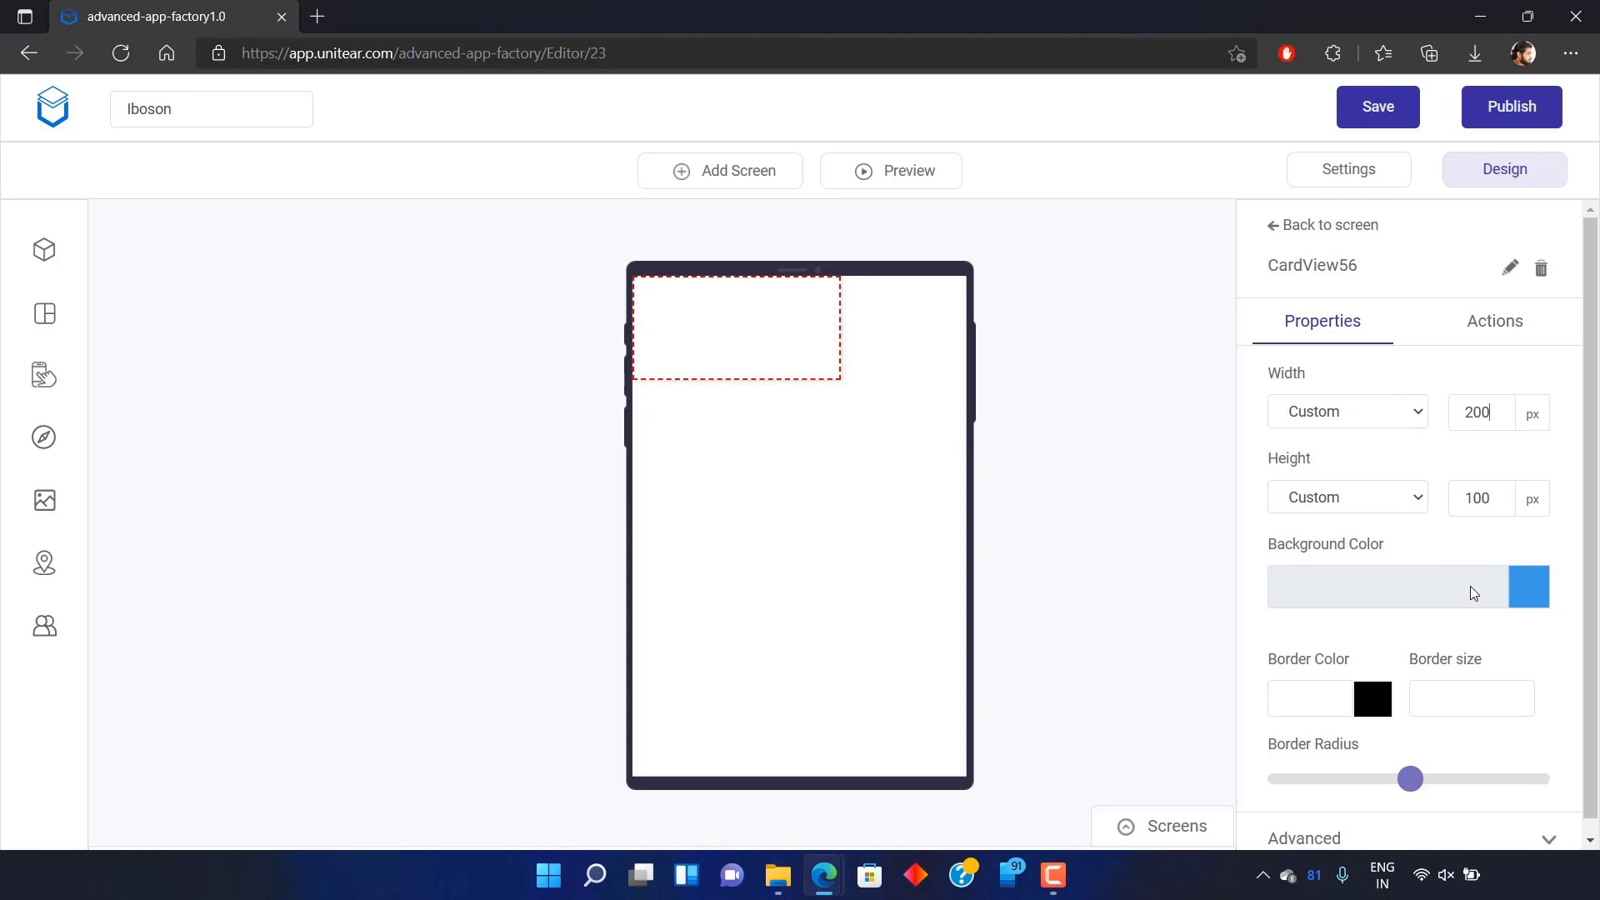
Give the card a pale pink #FFE1E1FF background and a 2 px #3023e7 blue border
left_click(1528, 586)
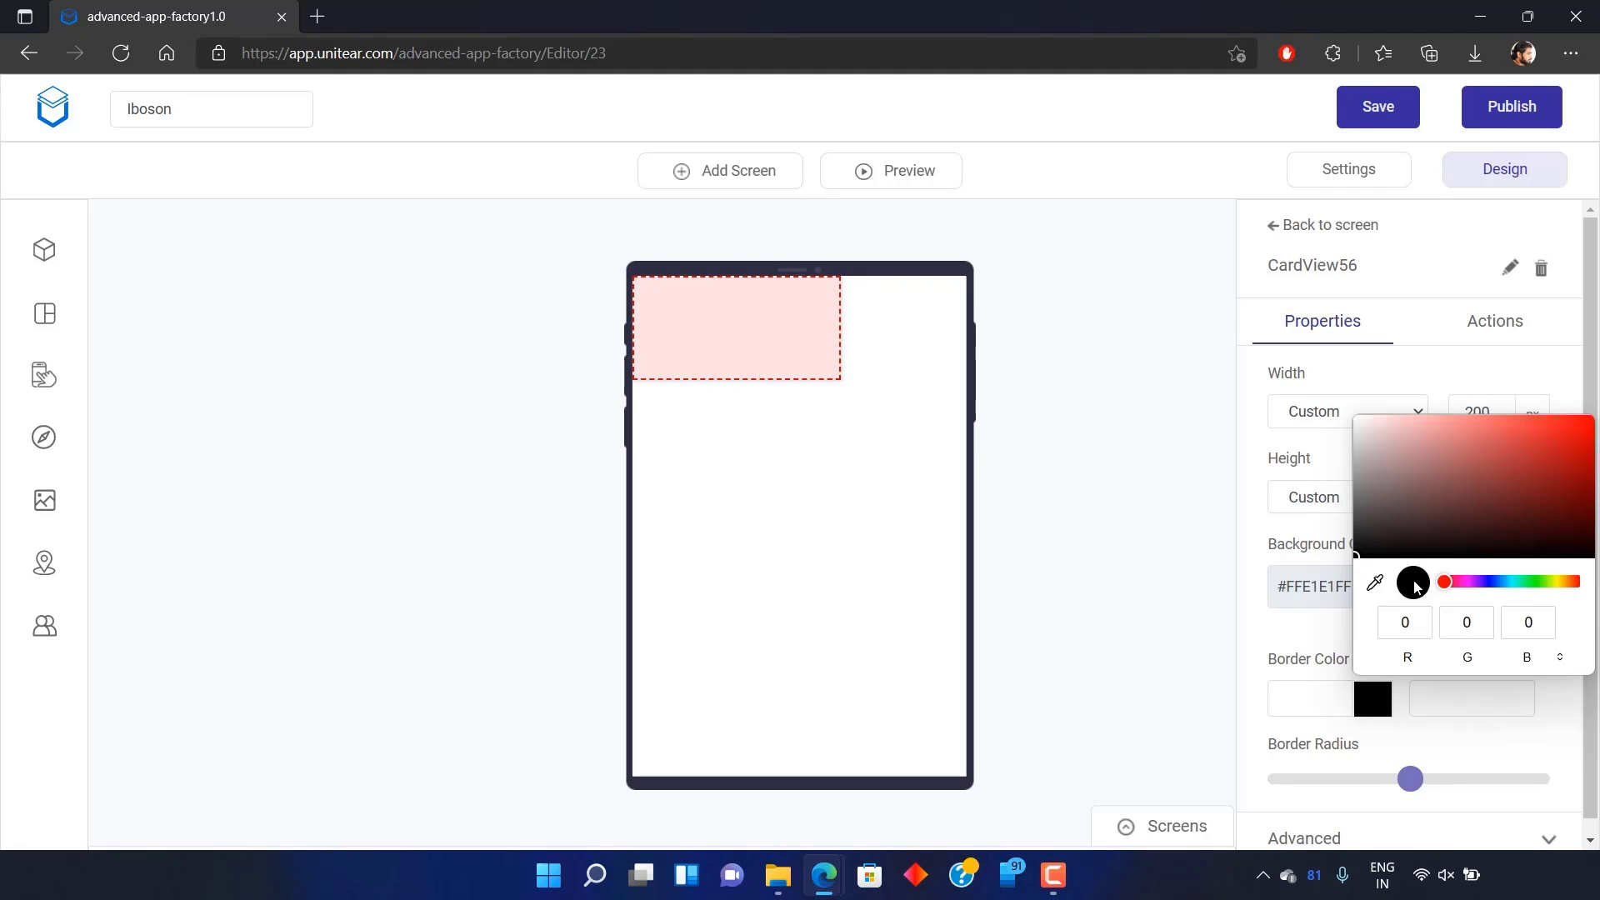
left_click(1549, 434)
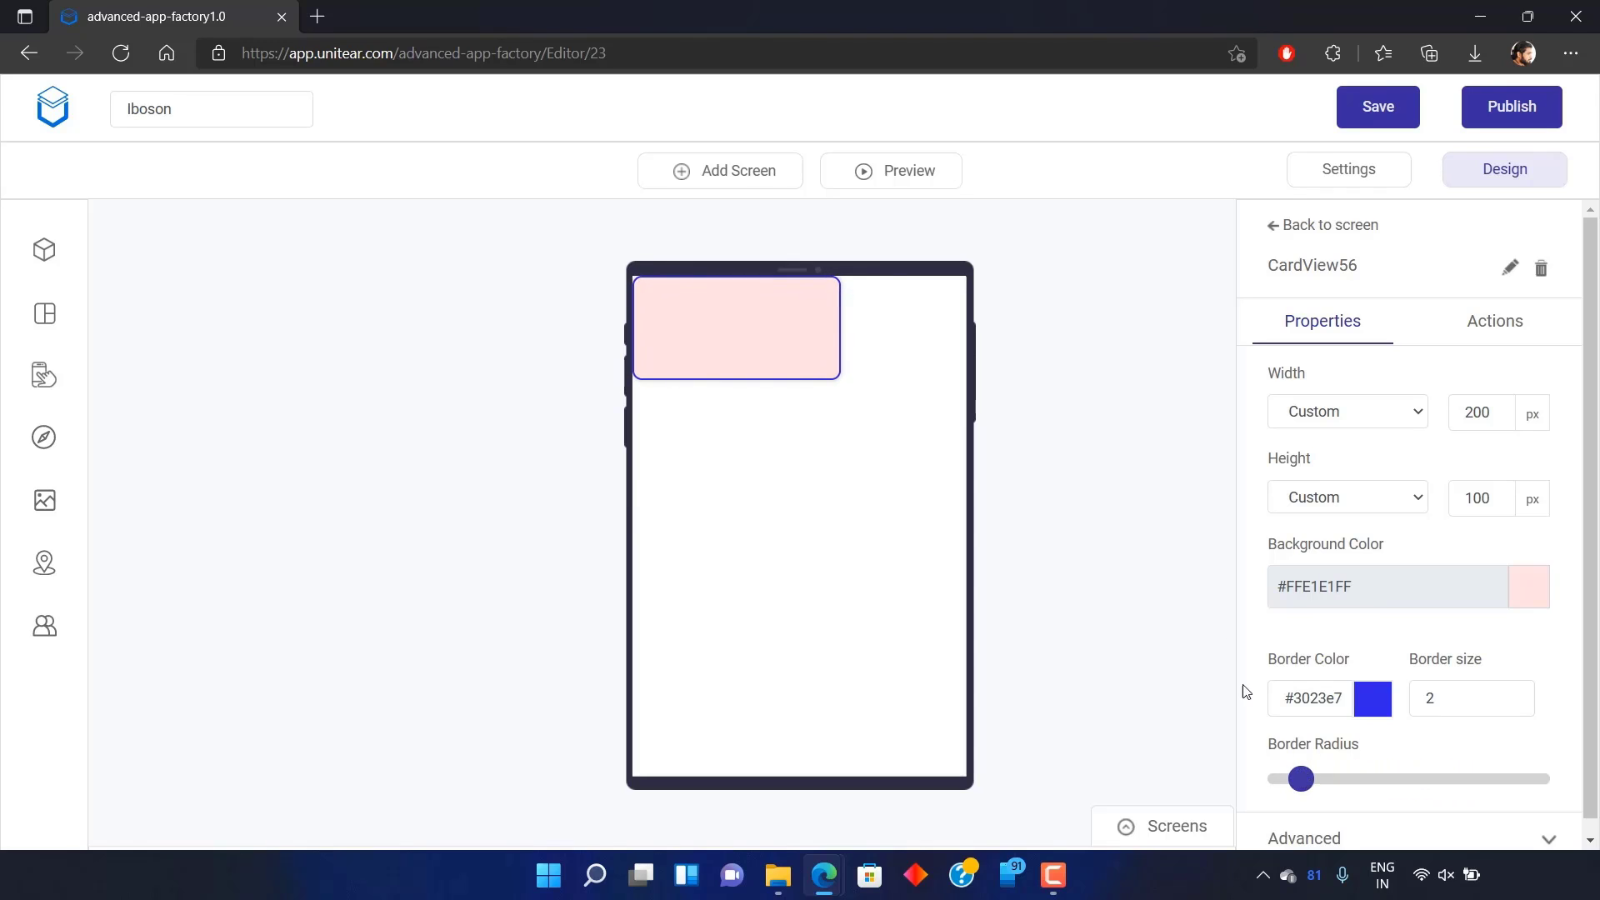
mouse_move(1375, 585)
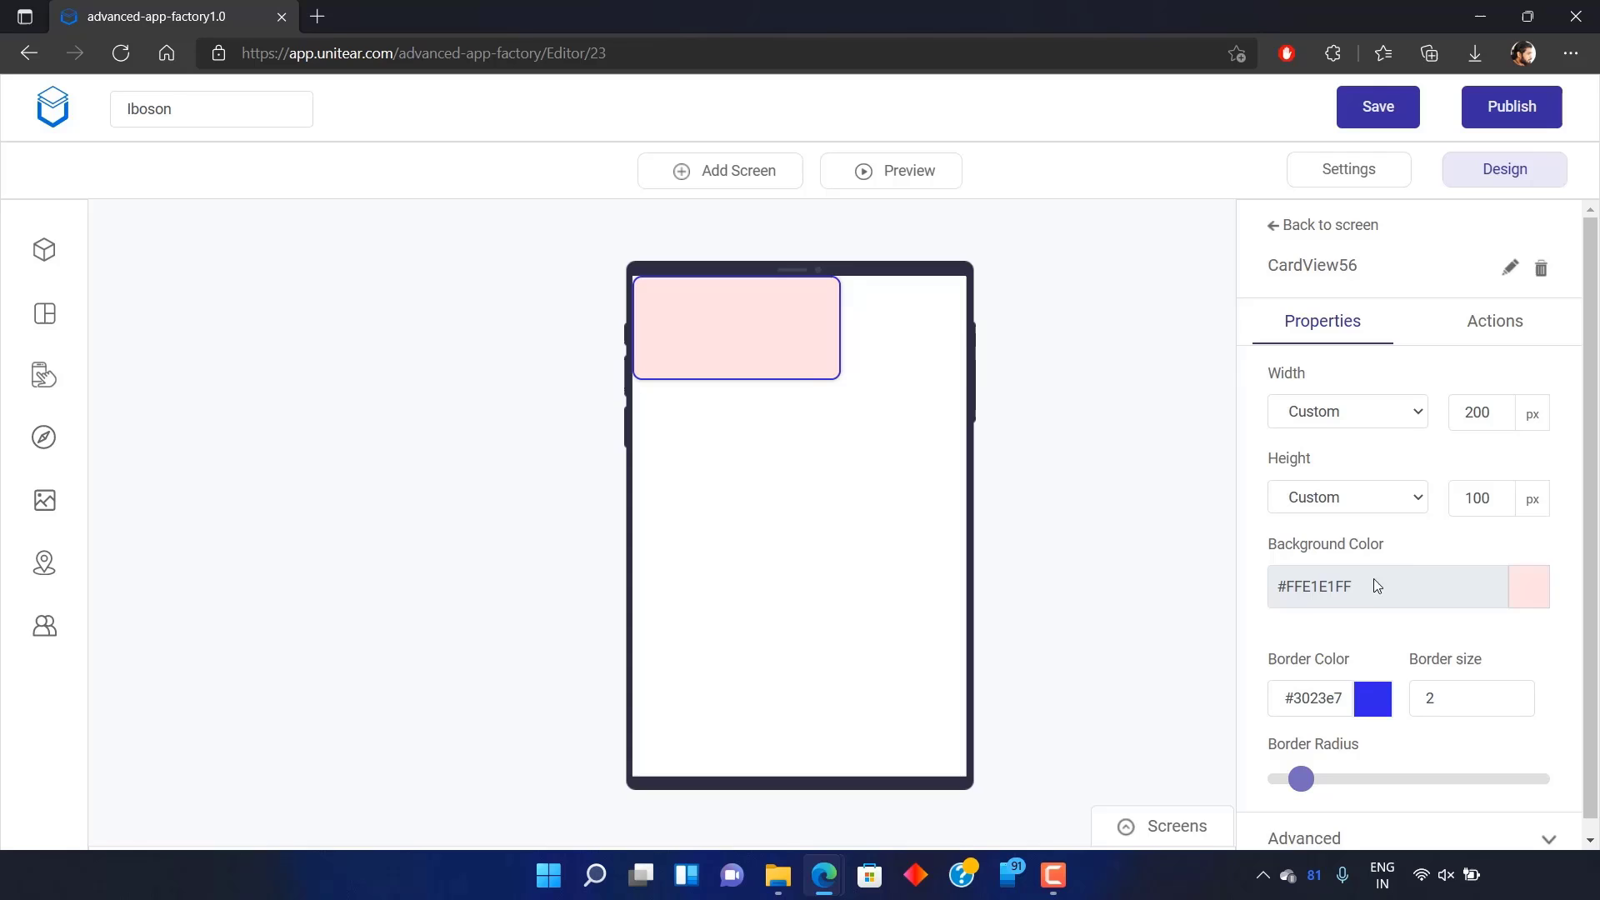
Expand the card's Advanced layout settings and keep vertical alignment at Center
scroll("down", 3)
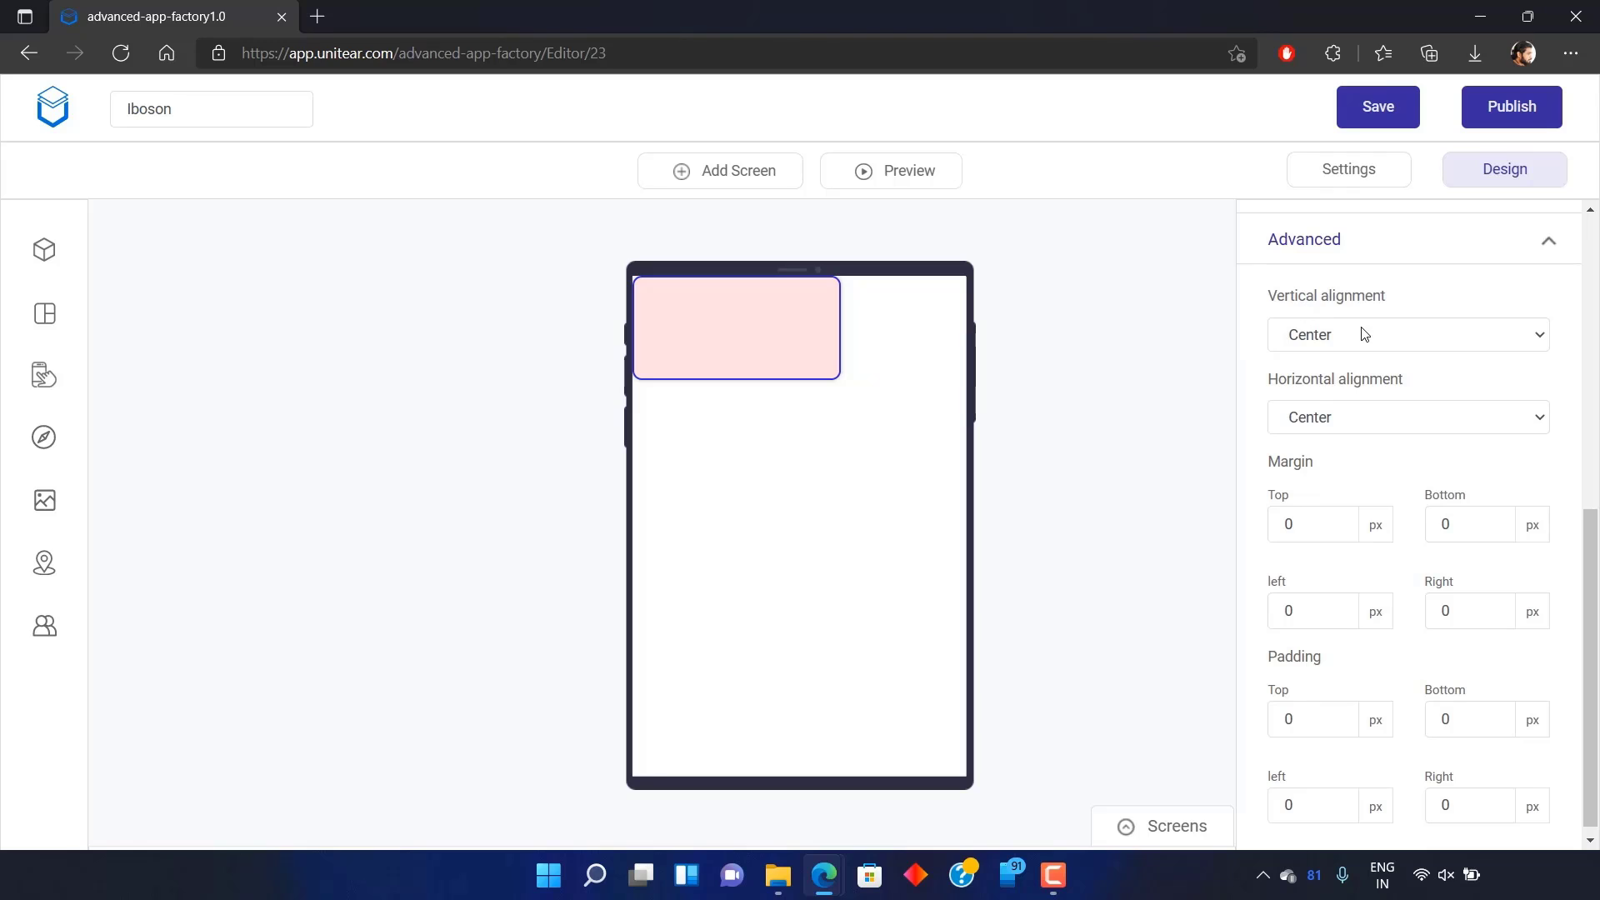
left_click(1409, 335)
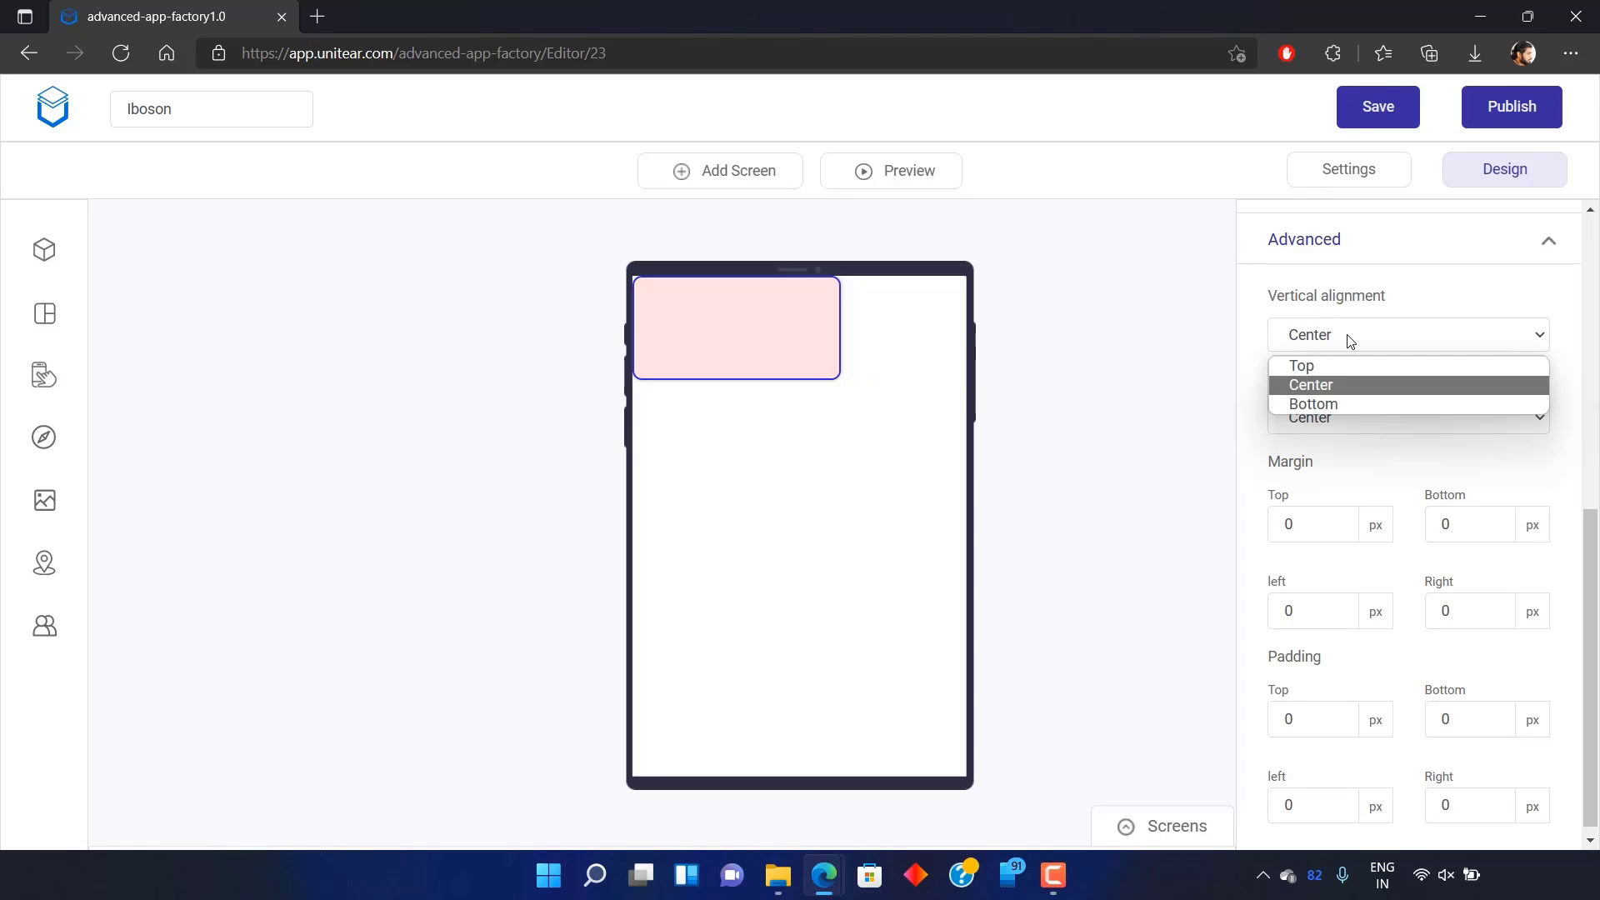
left_click(1310, 385)
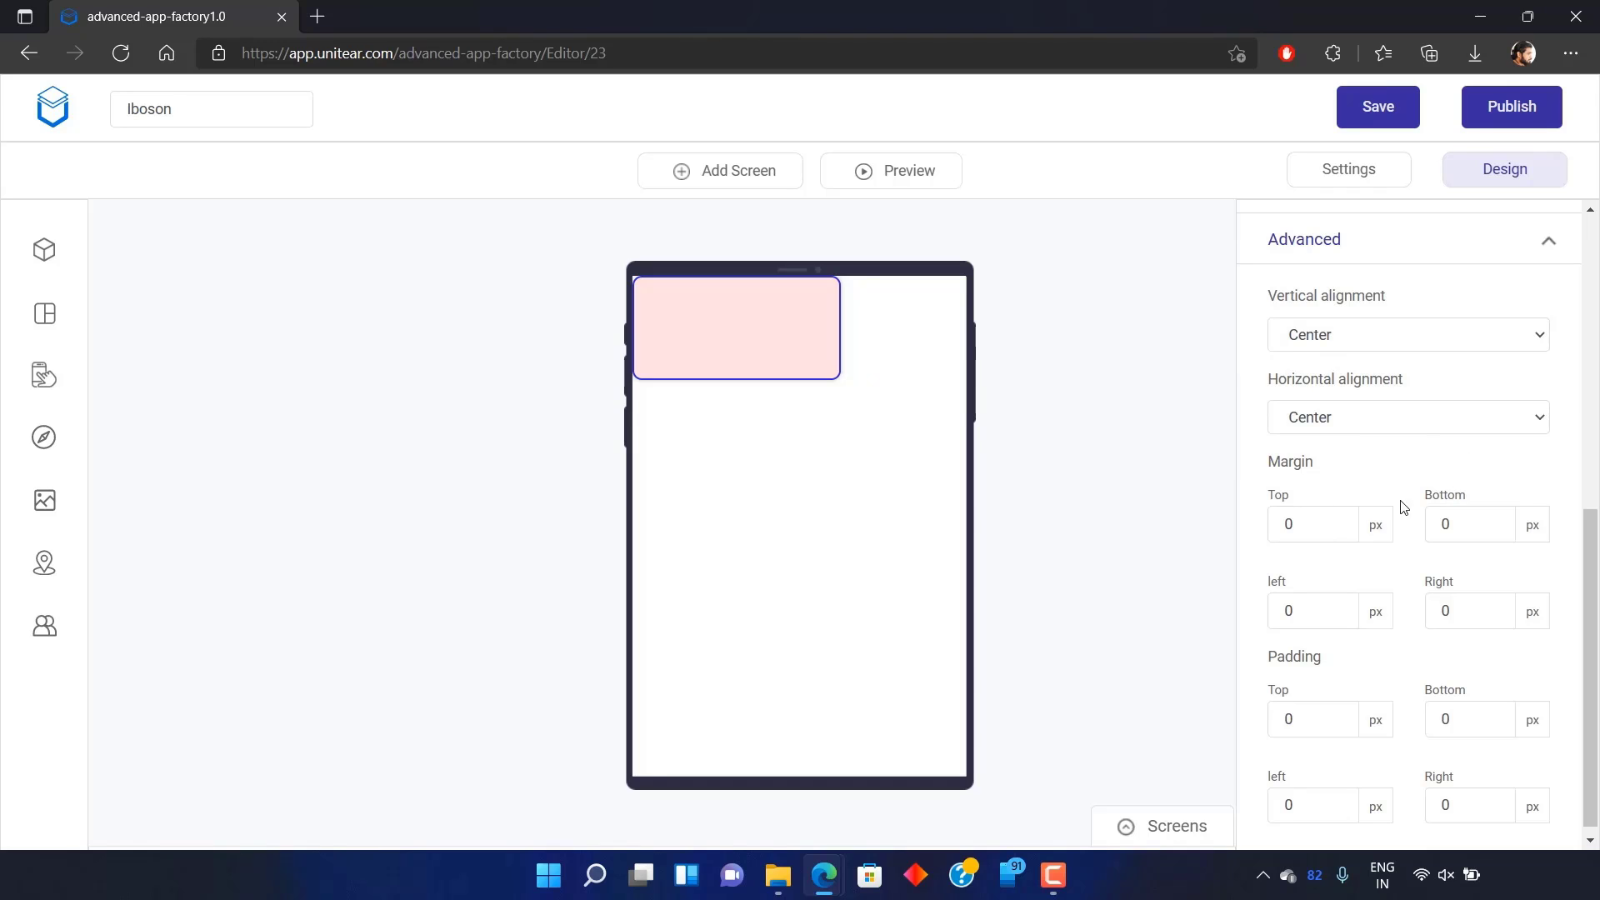
mouse_move(44, 314)
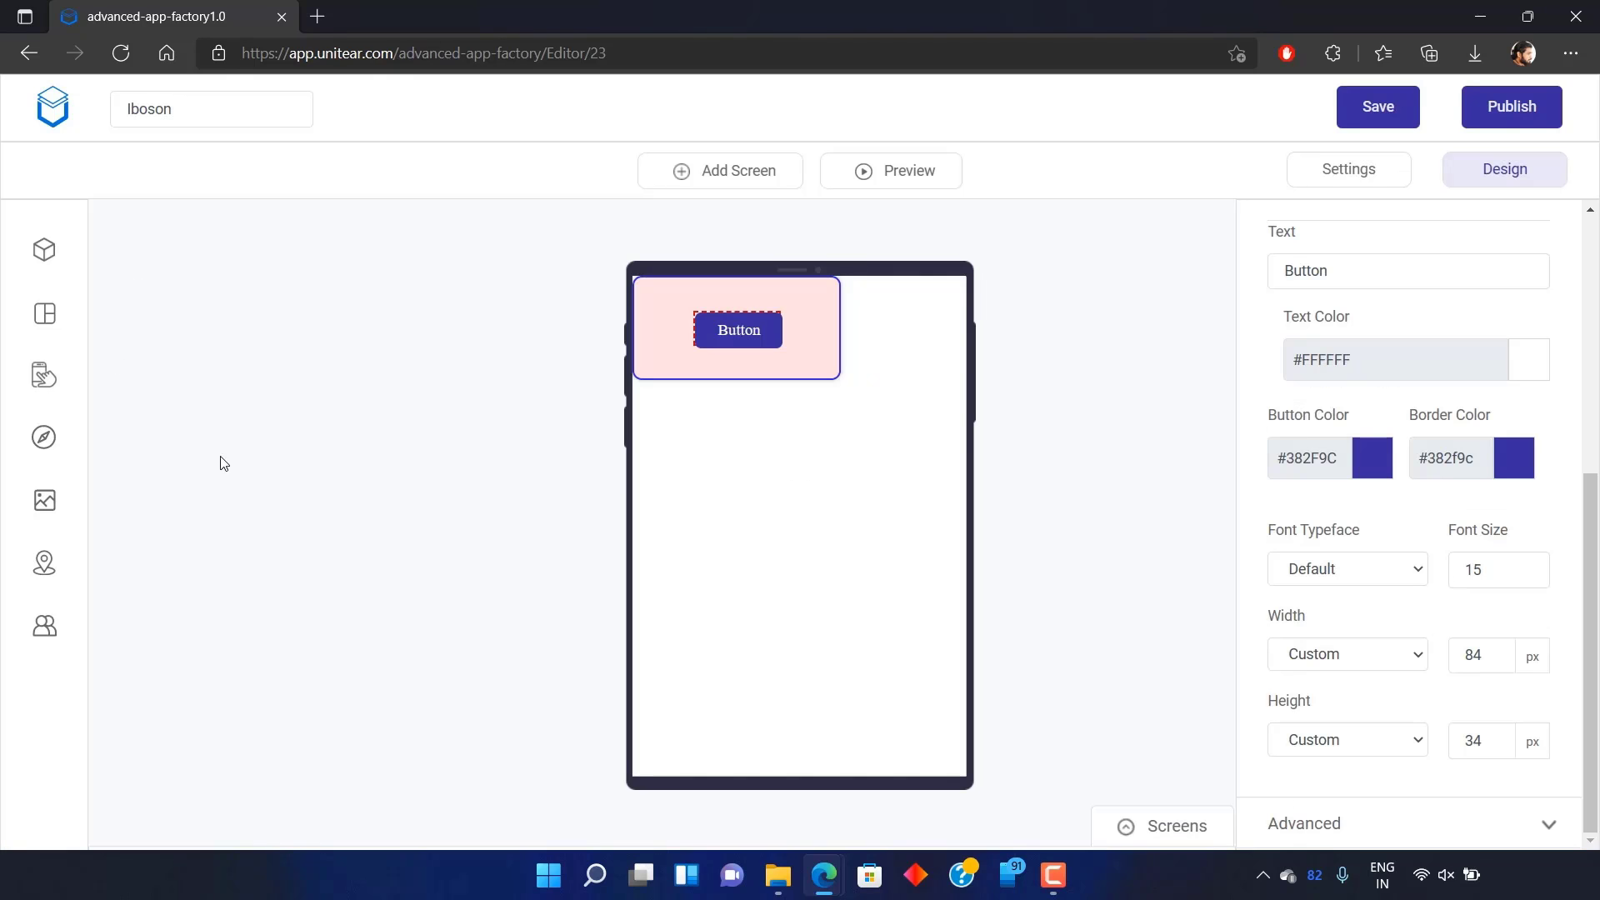
mouse_move(756, 384)
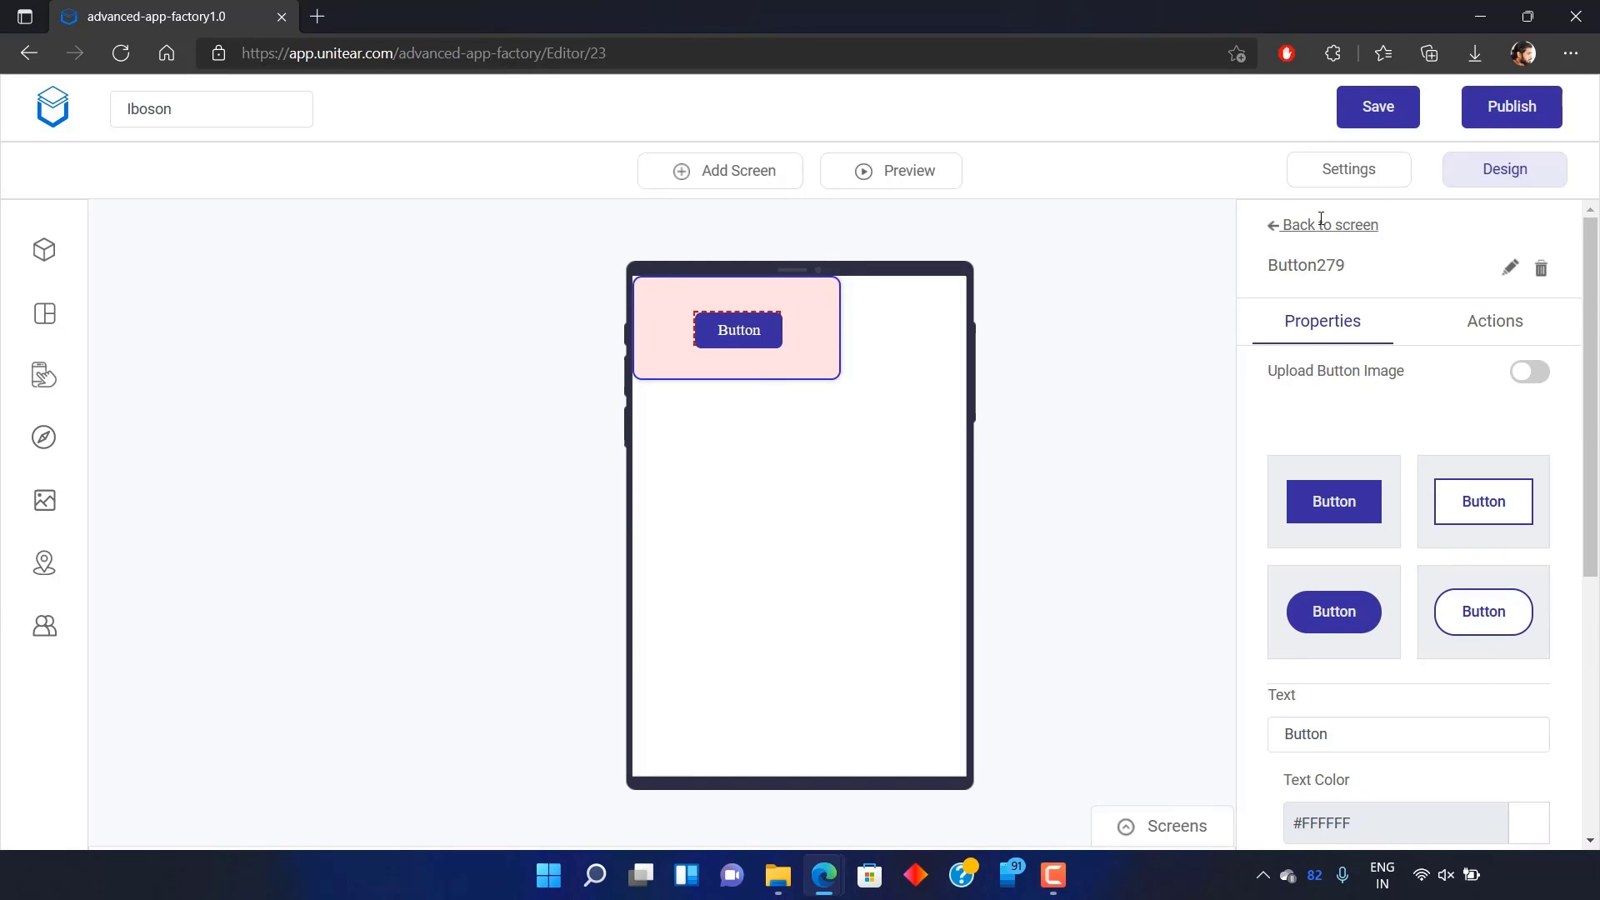
Go back to the screen to view the card and its nested button in the tree
left_click(1330, 224)
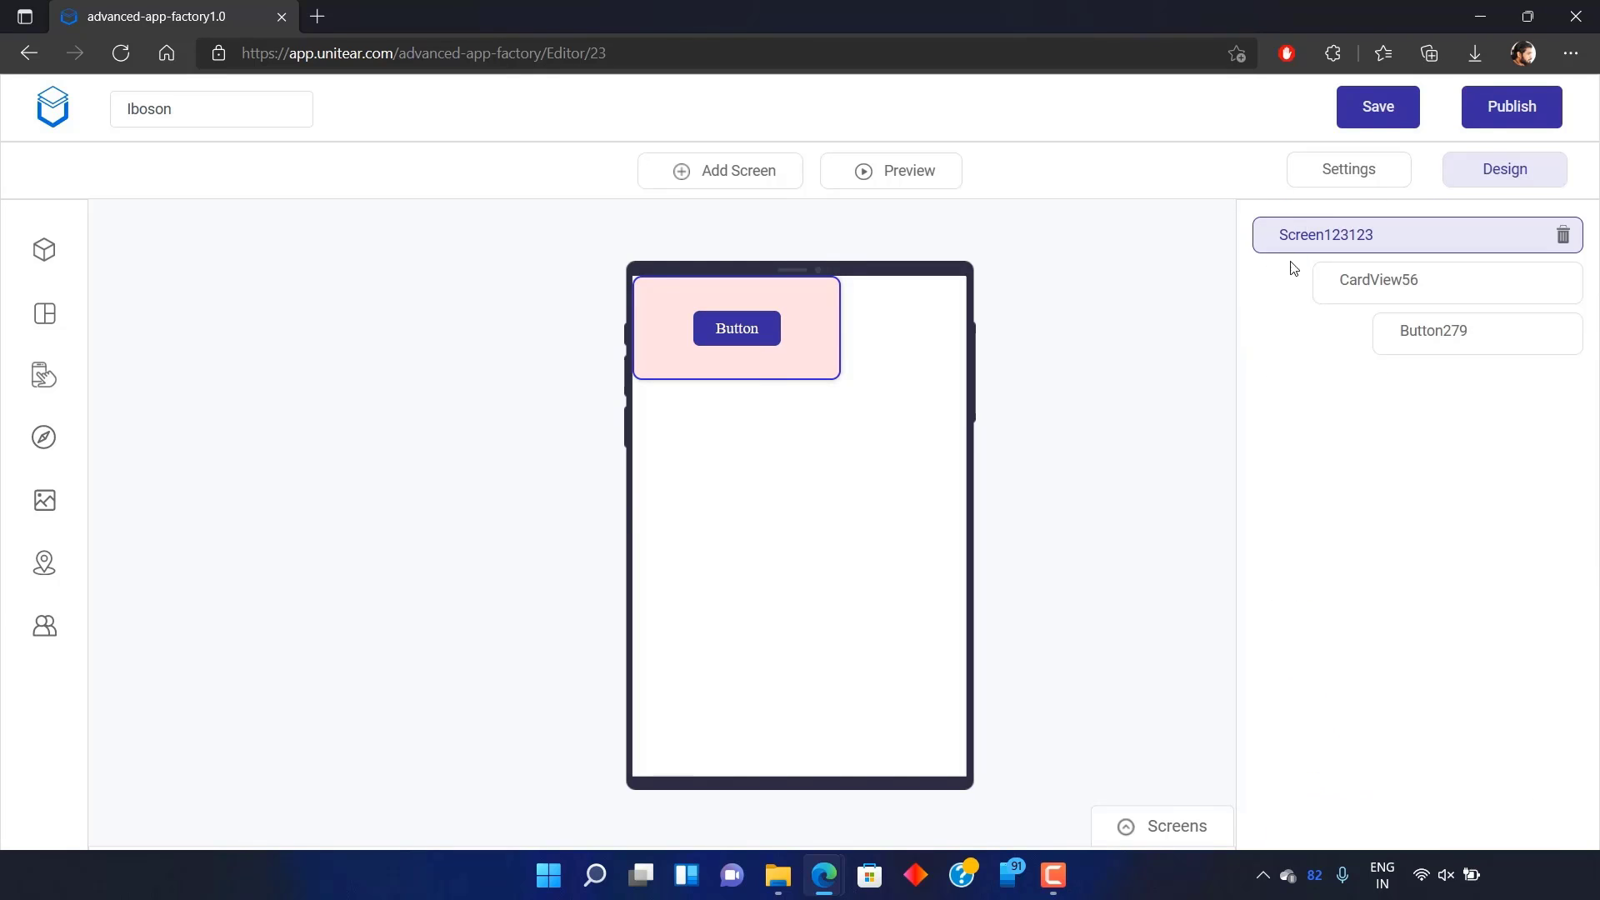
Select CardView56 and try Top vertical alignment before returning to Center
left_click(1379, 280)
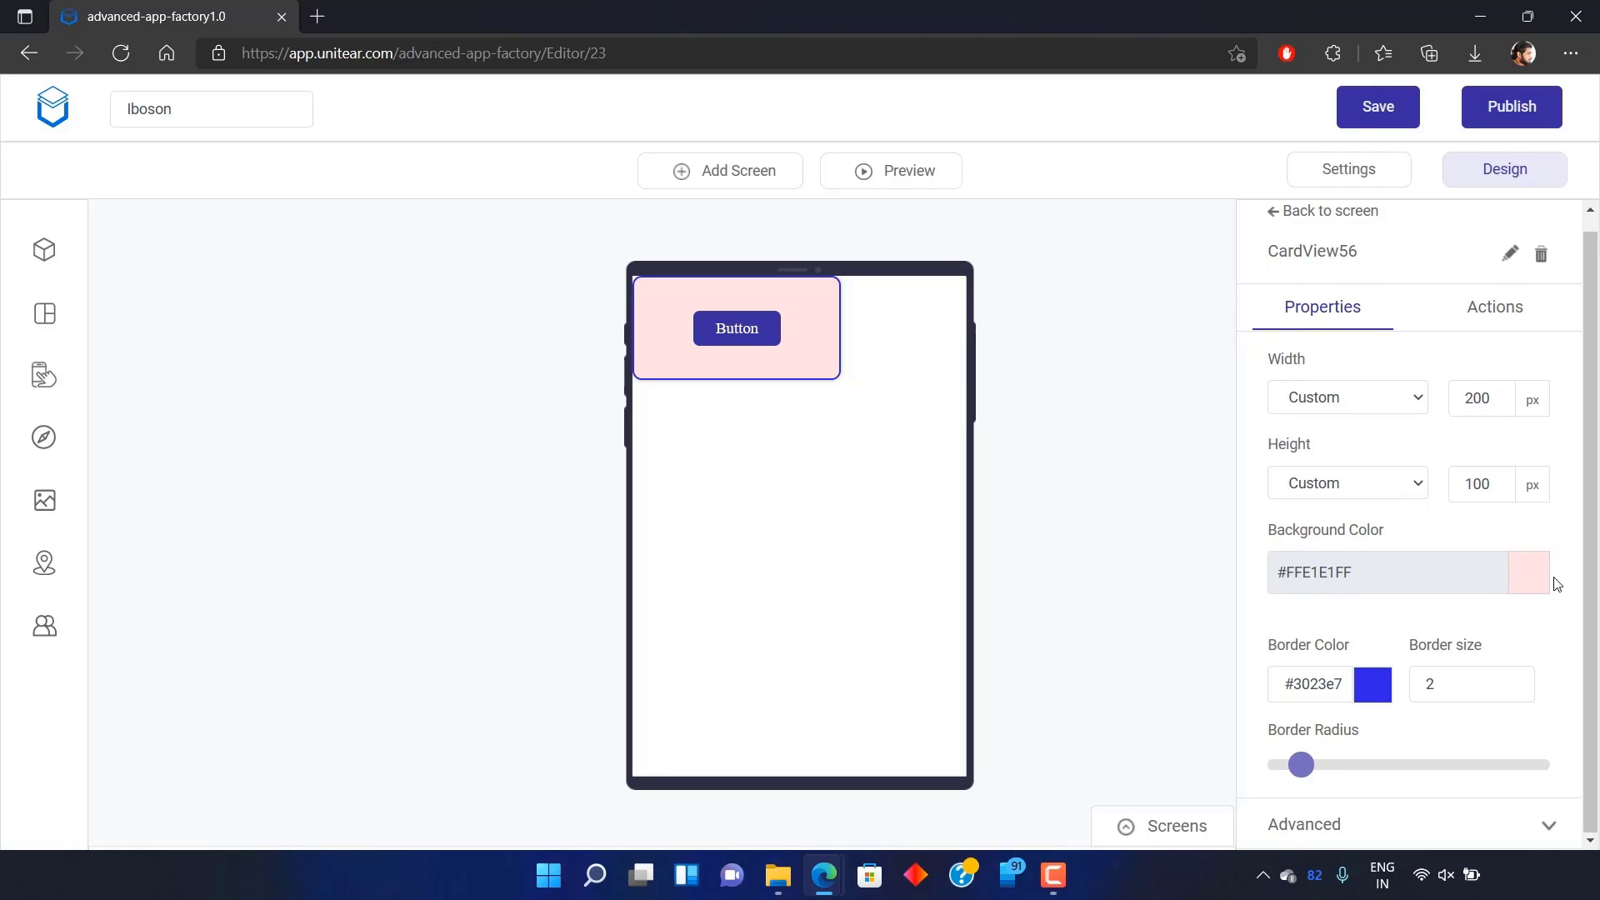
left_click(1303, 824)
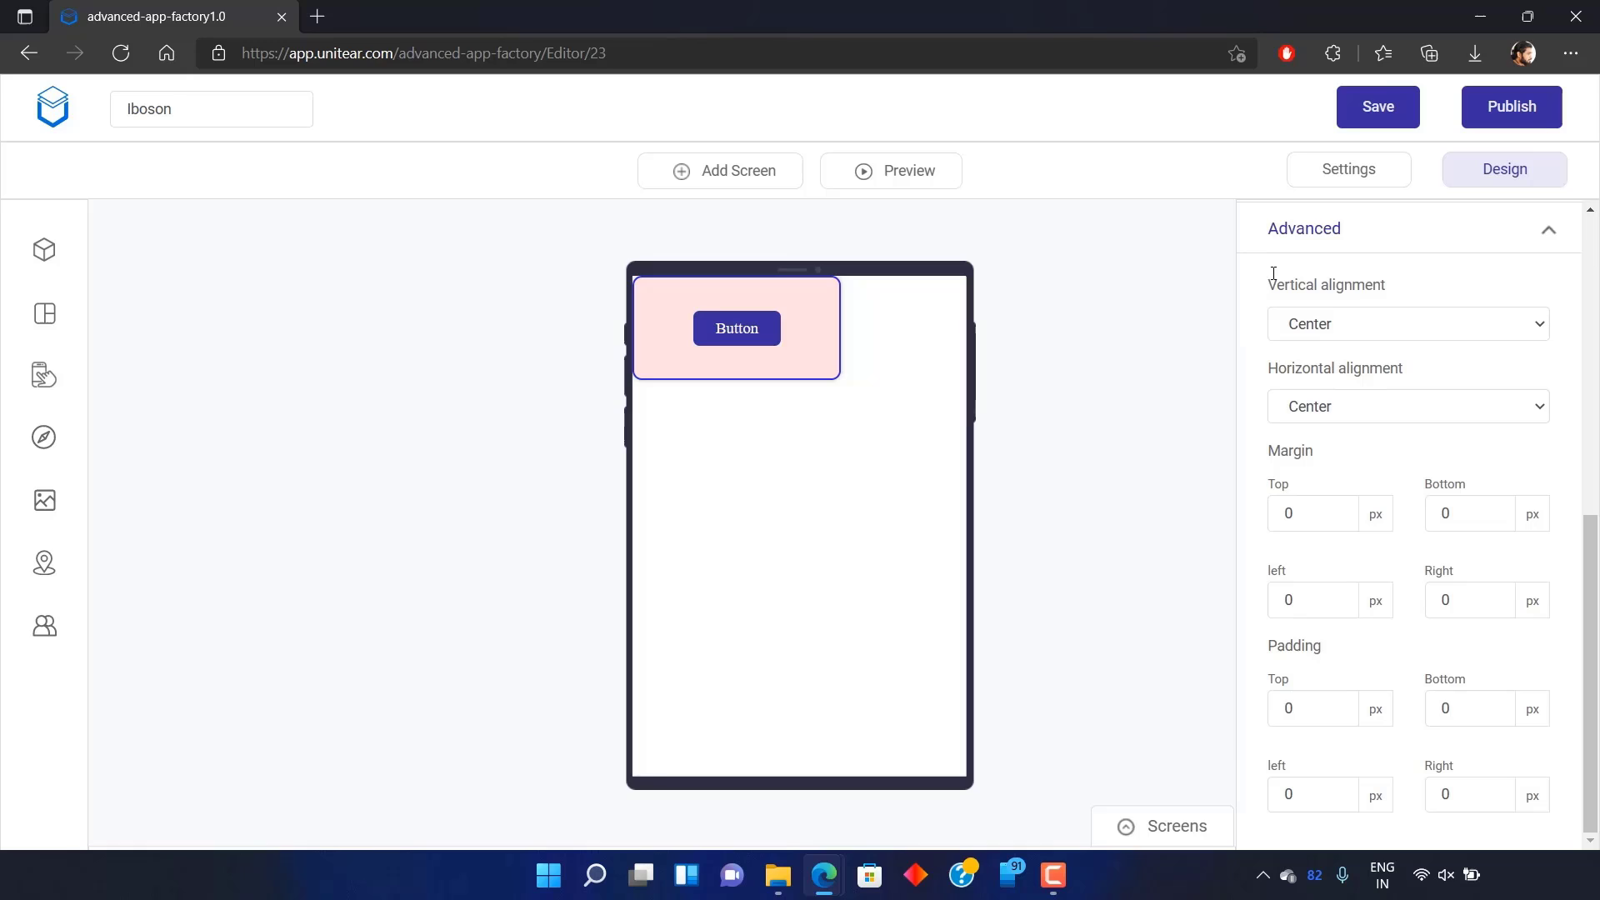
left_click(1406, 323)
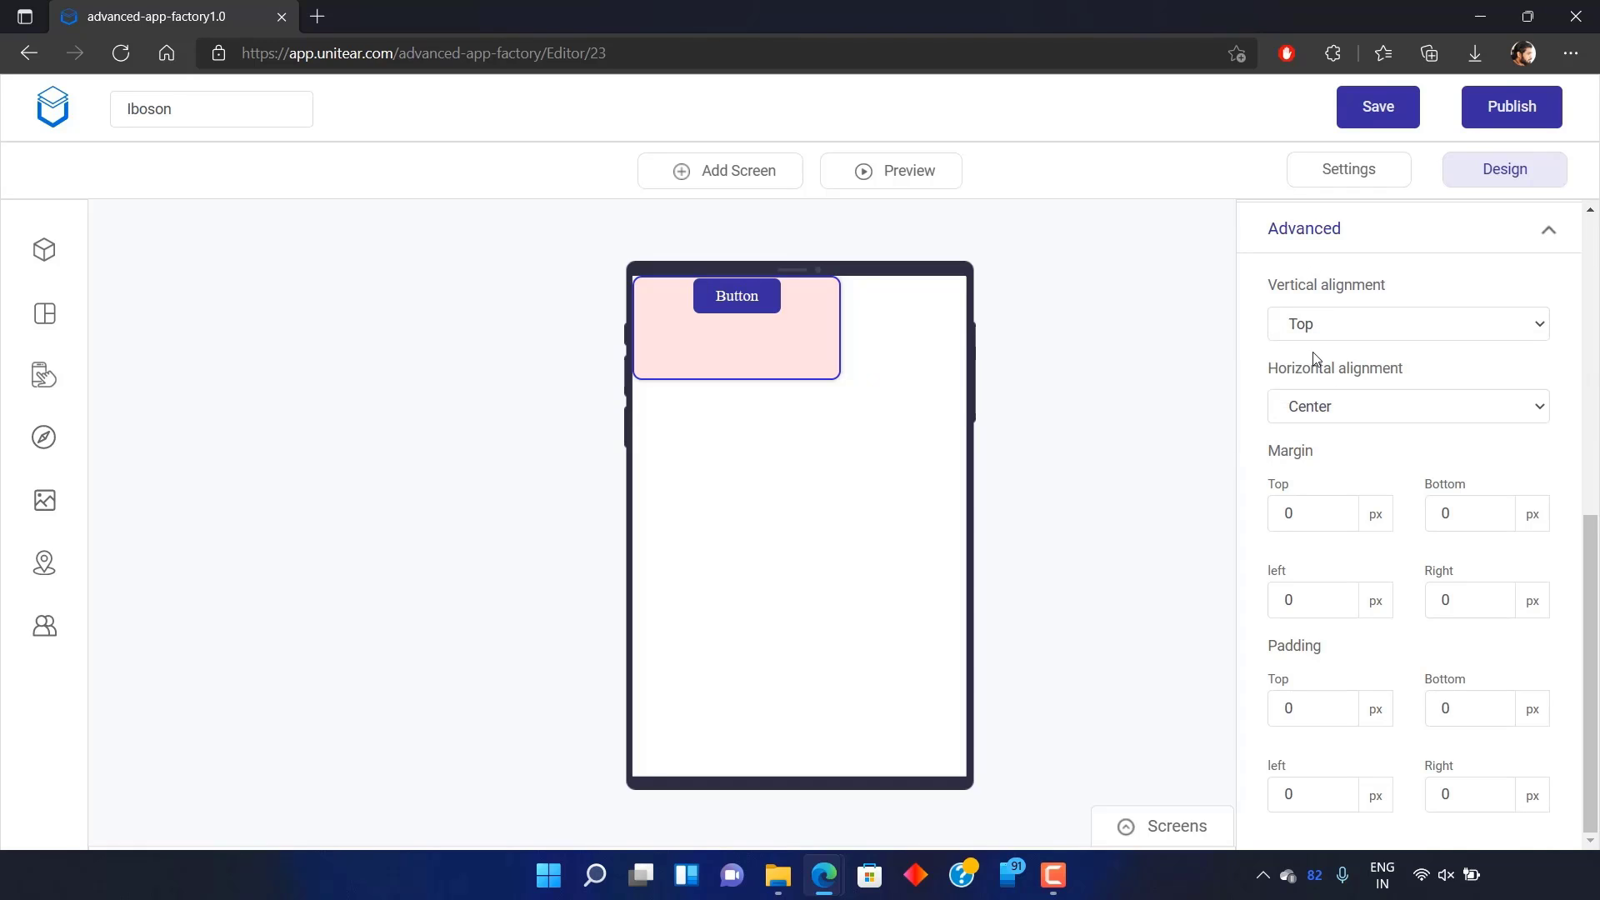
mouse_move(1215, 373)
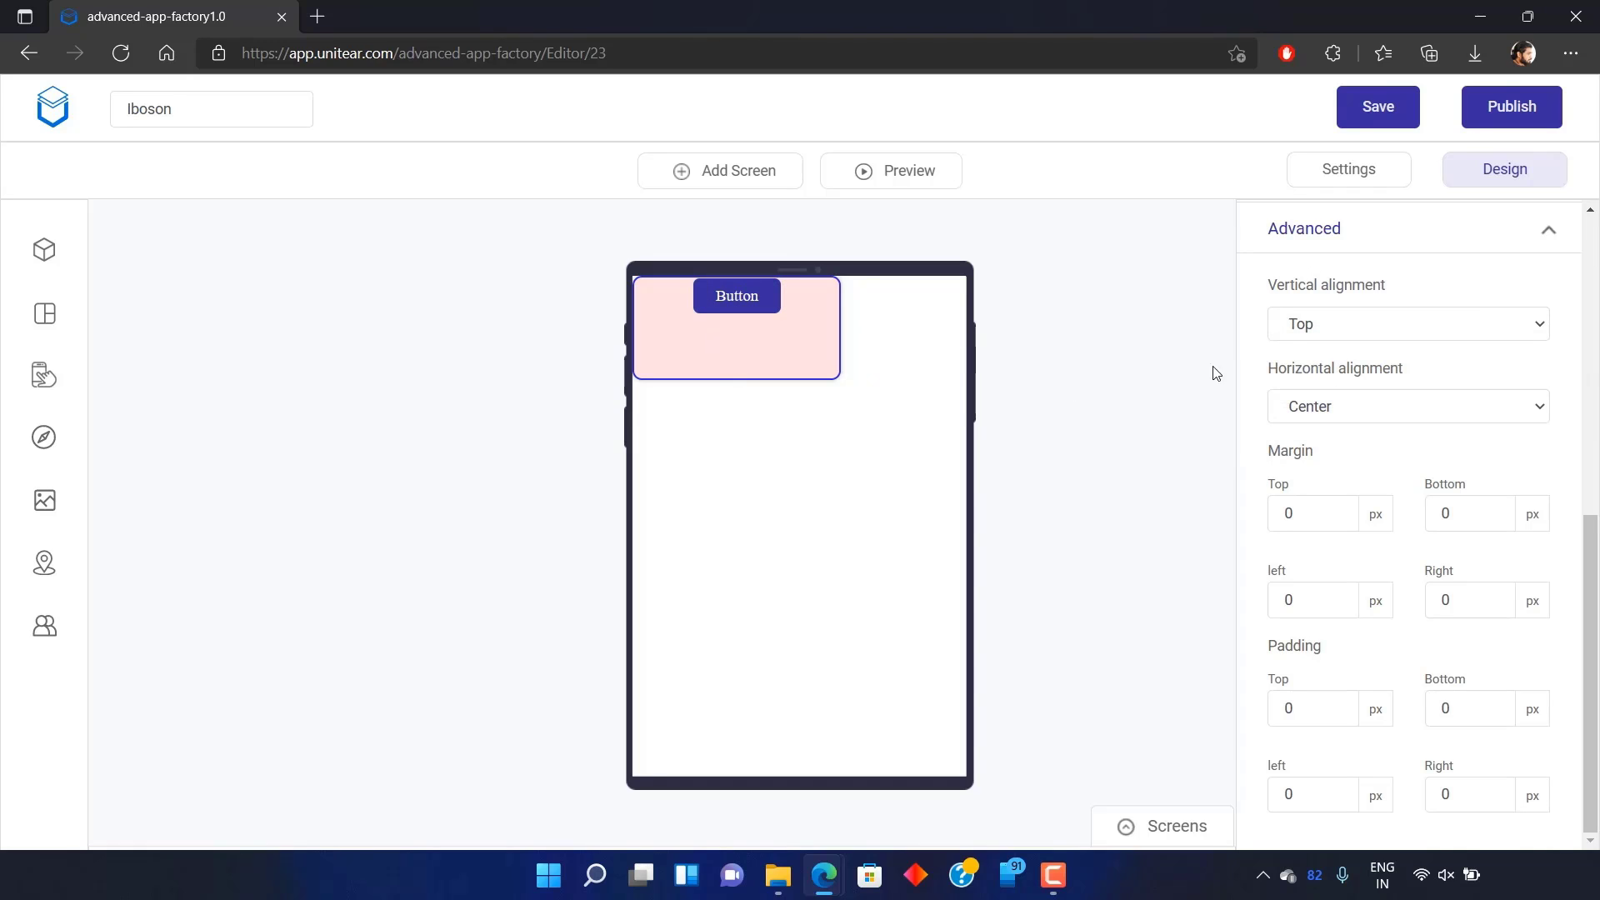
left_click(1409, 323)
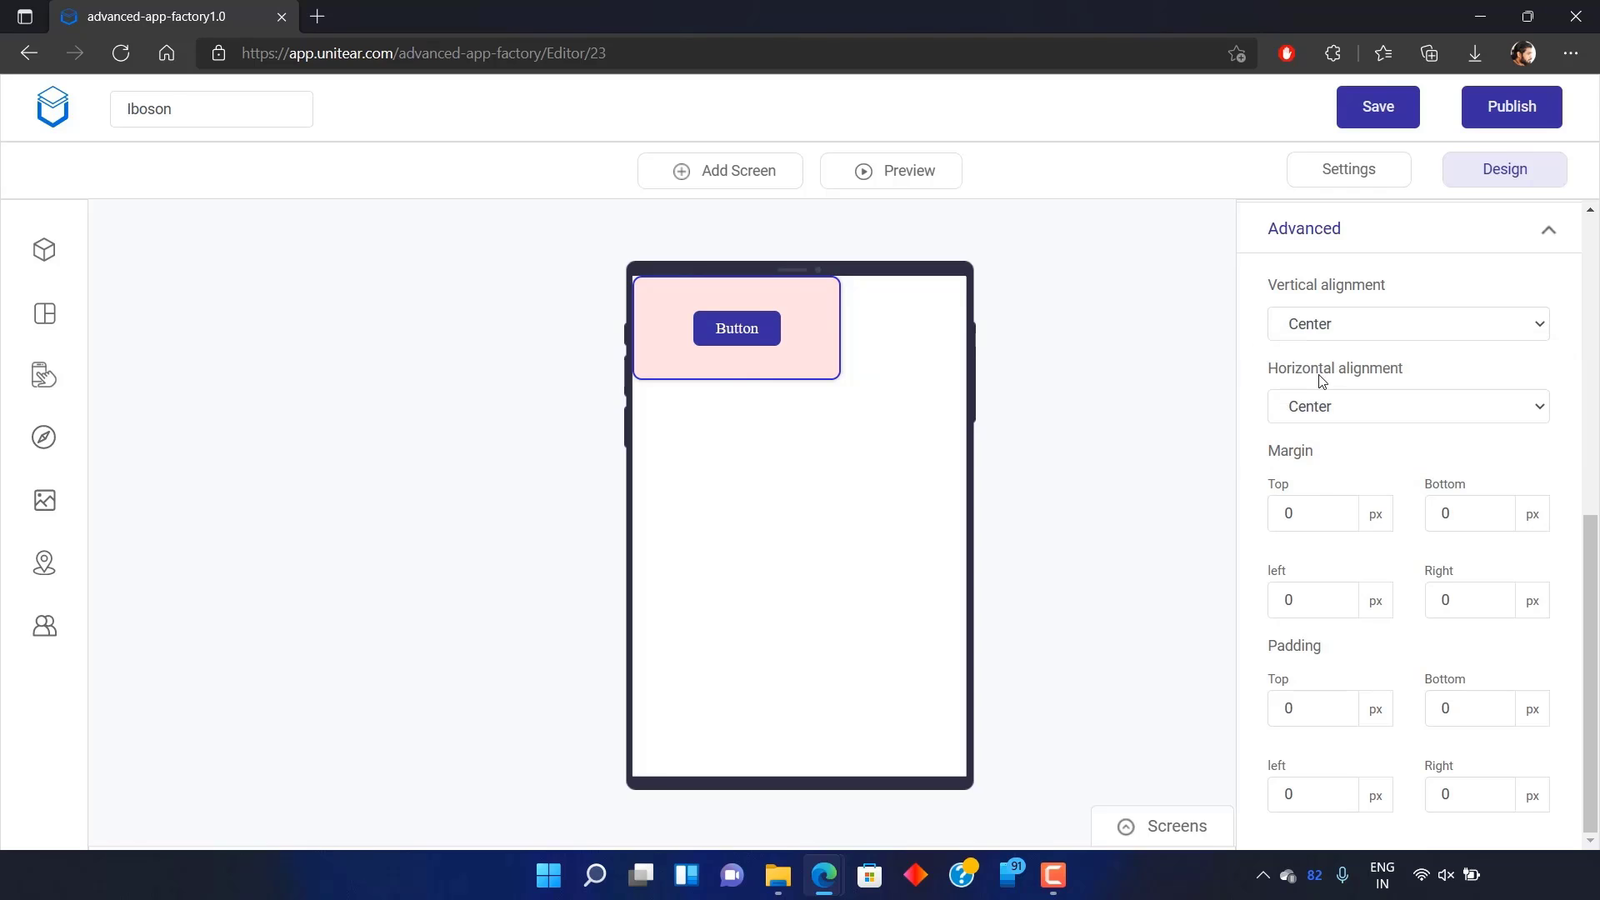
Try Left and Right horizontal alignment, then return it to Center
left_click(1409, 324)
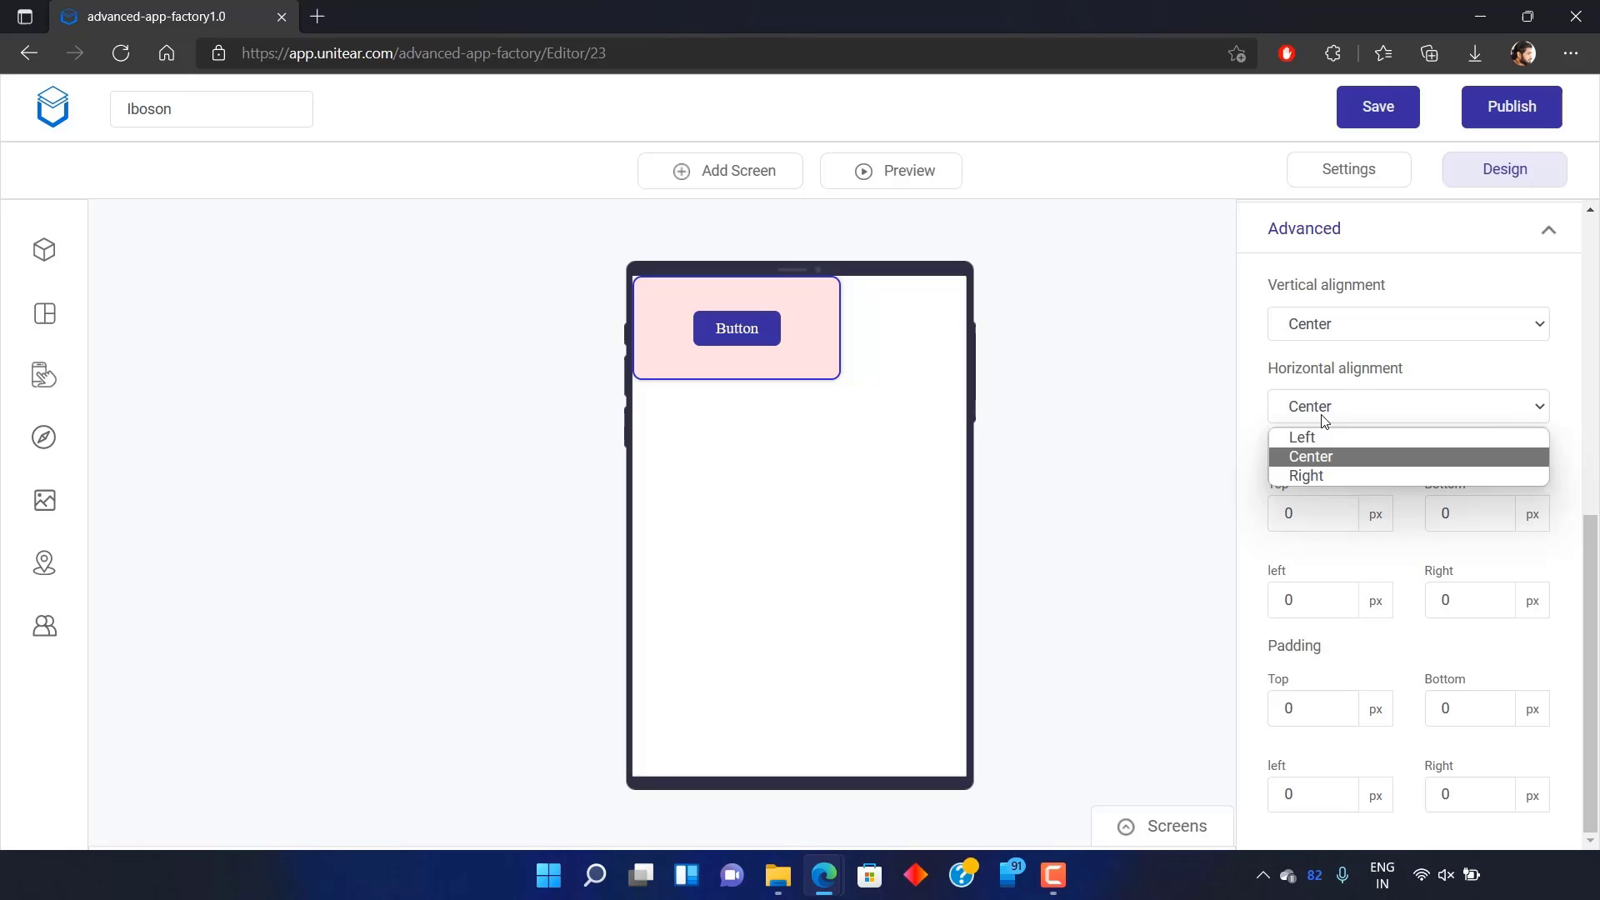
left_click(1302, 437)
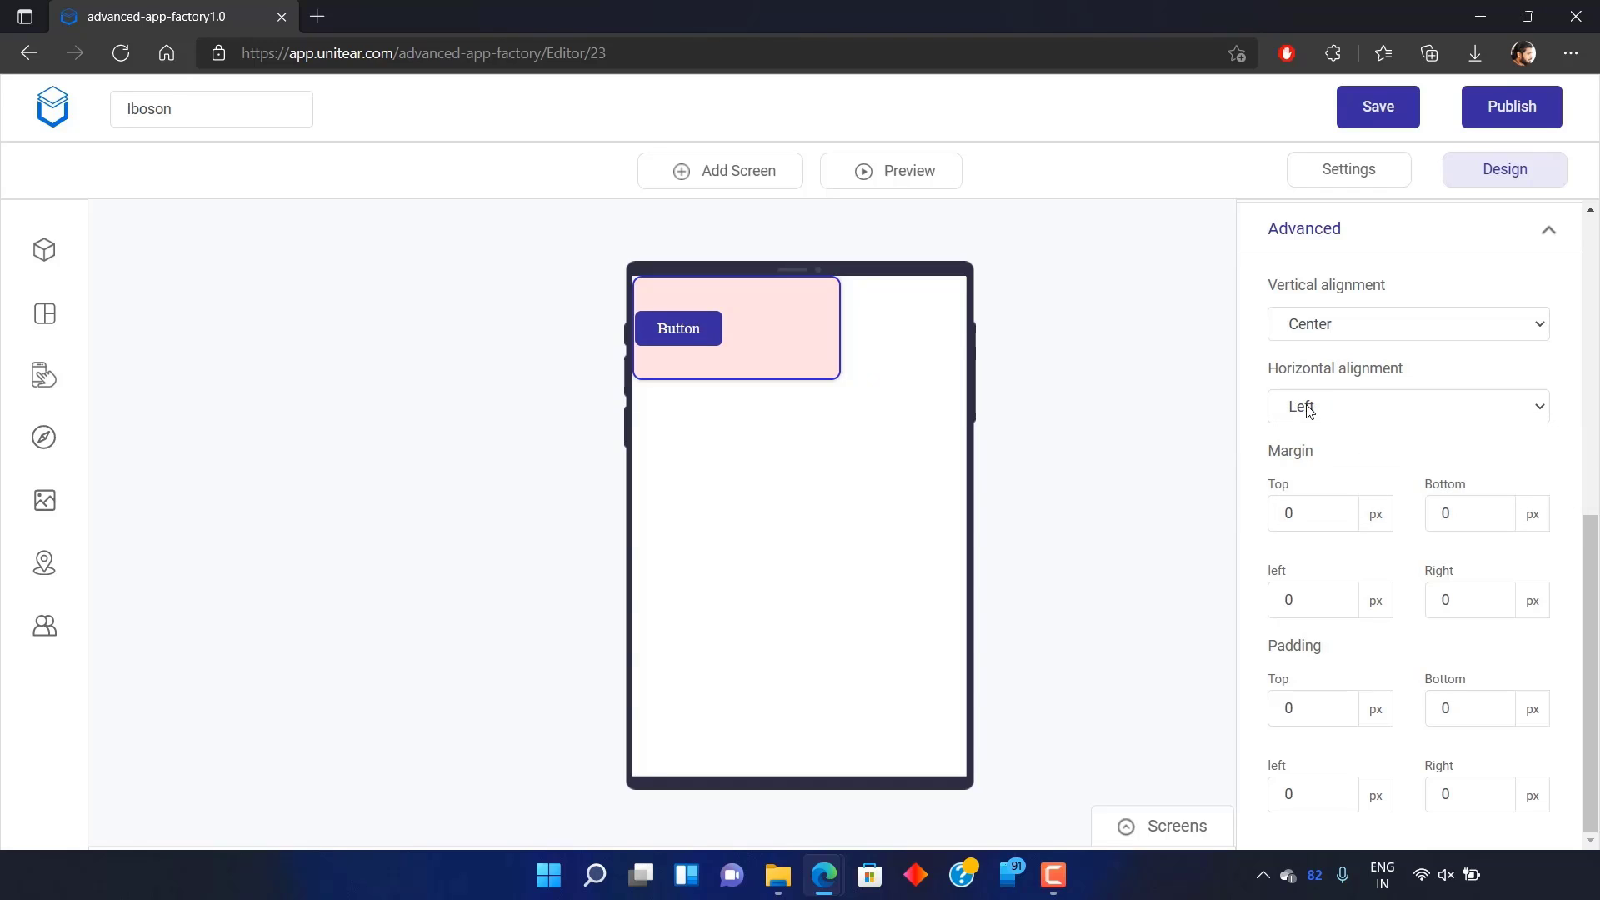
left_click(1406, 406)
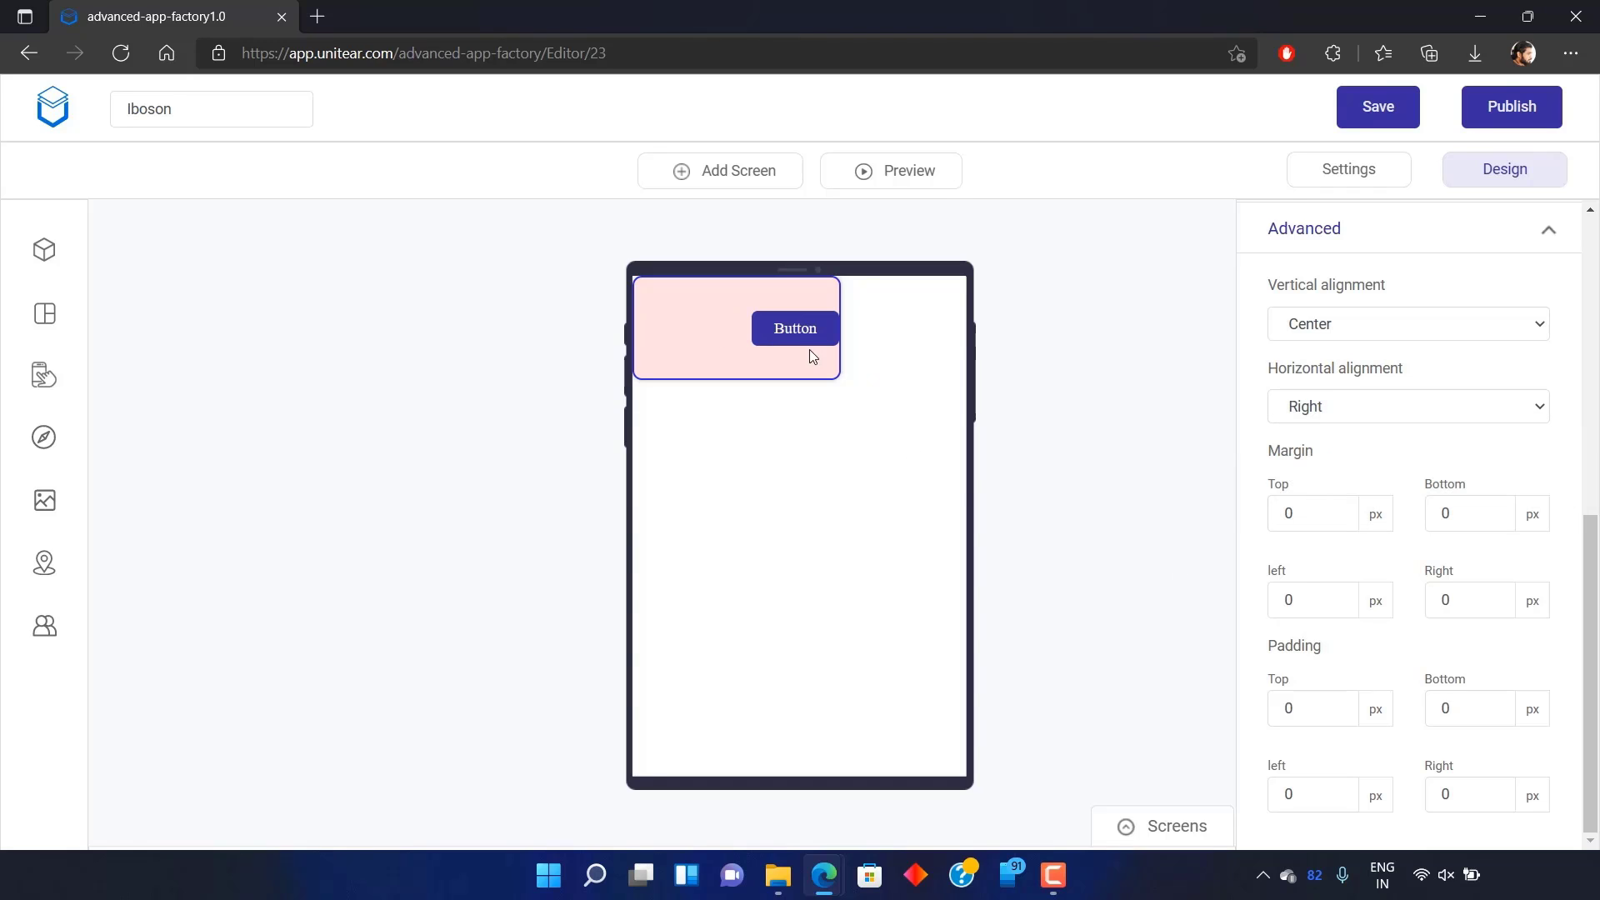
left_click(1408, 406)
type("2")
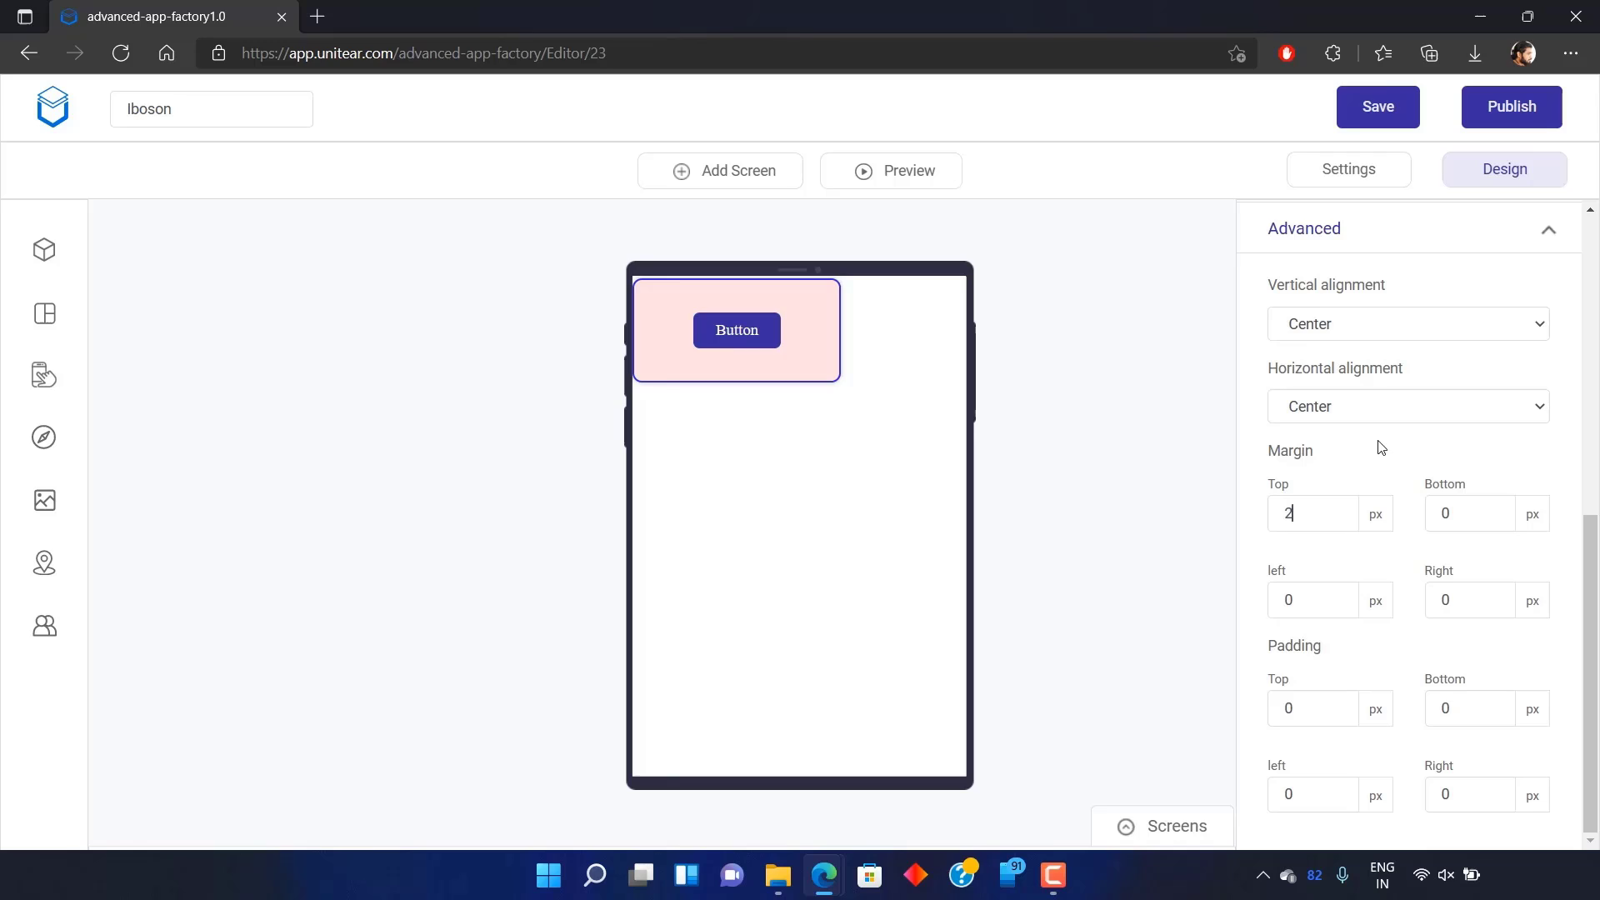
Set the card's margins to 20 px top and 25 px left
type("0")
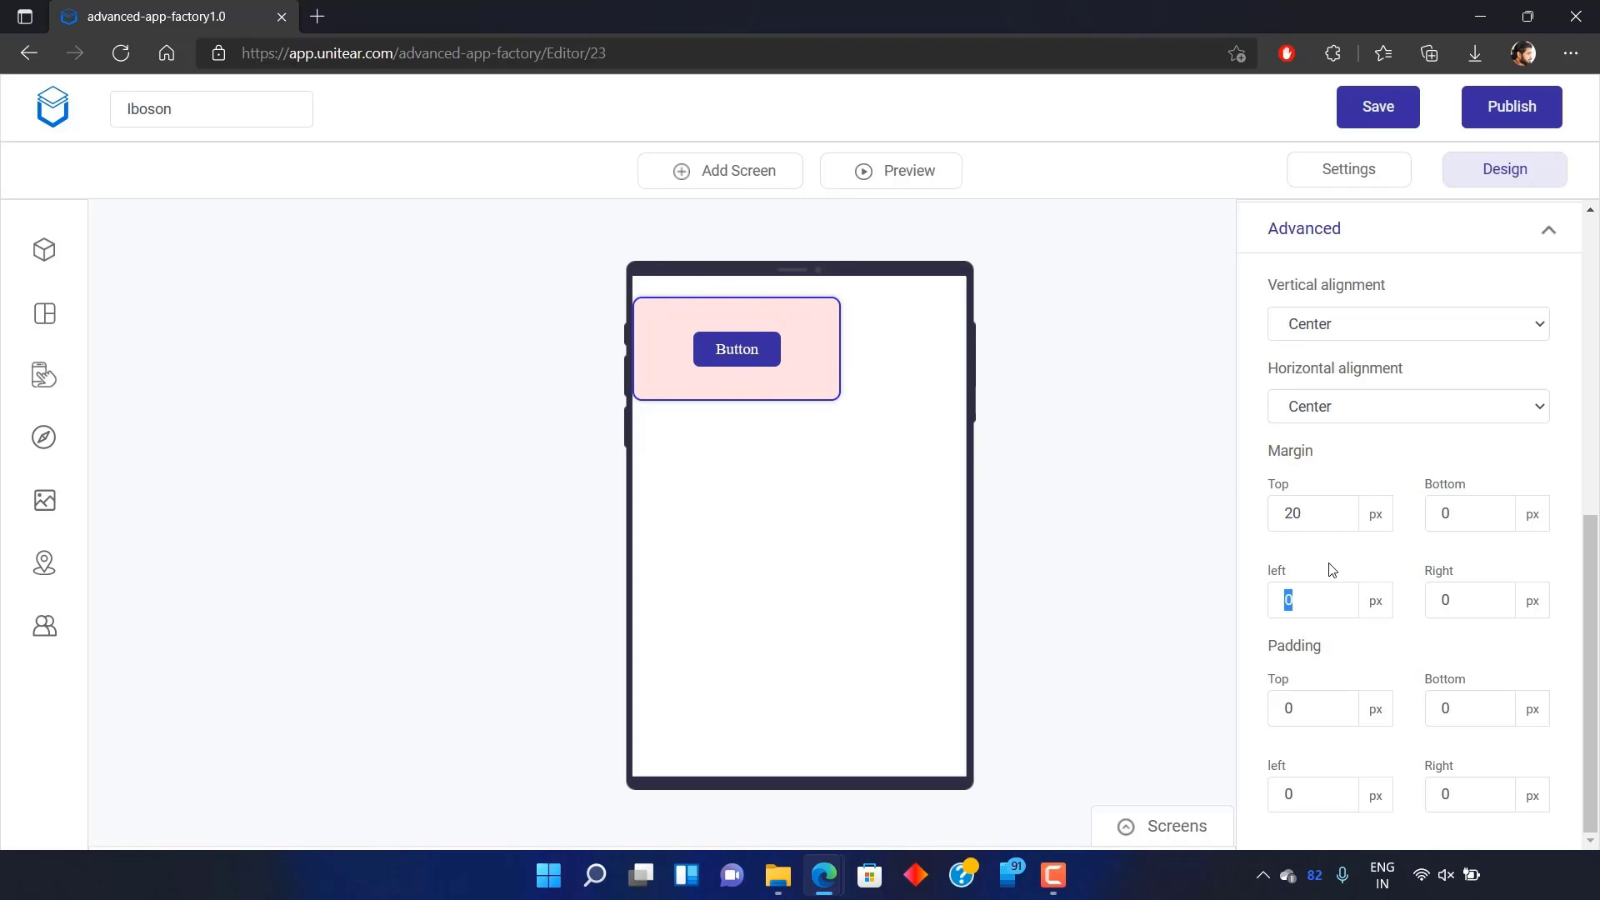
type("25")
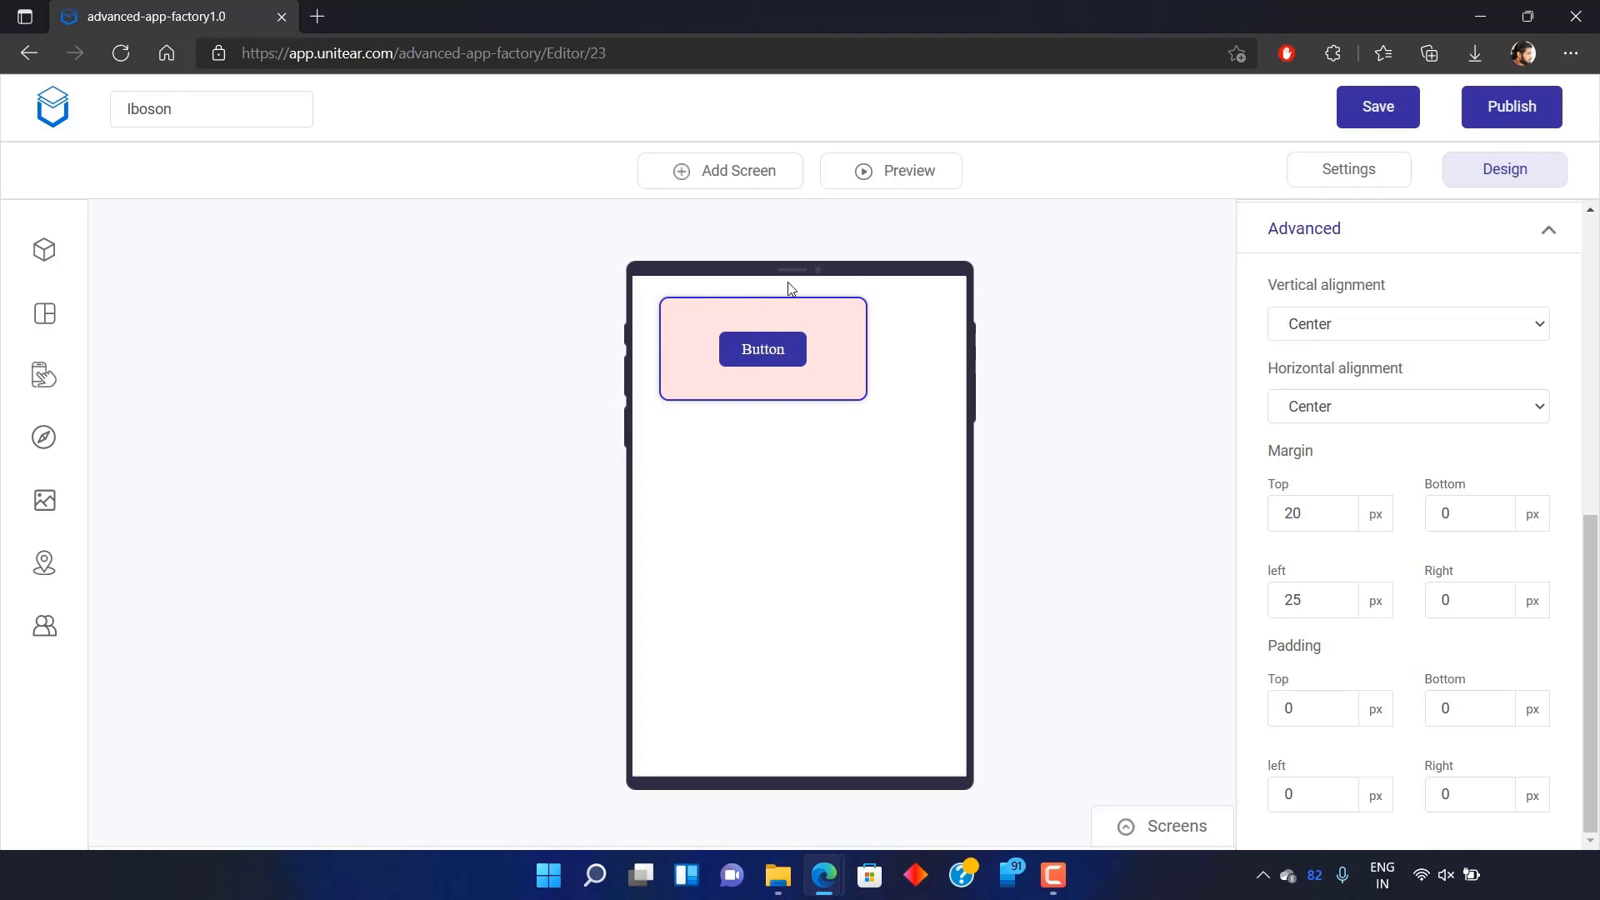
mouse_move(1461, 486)
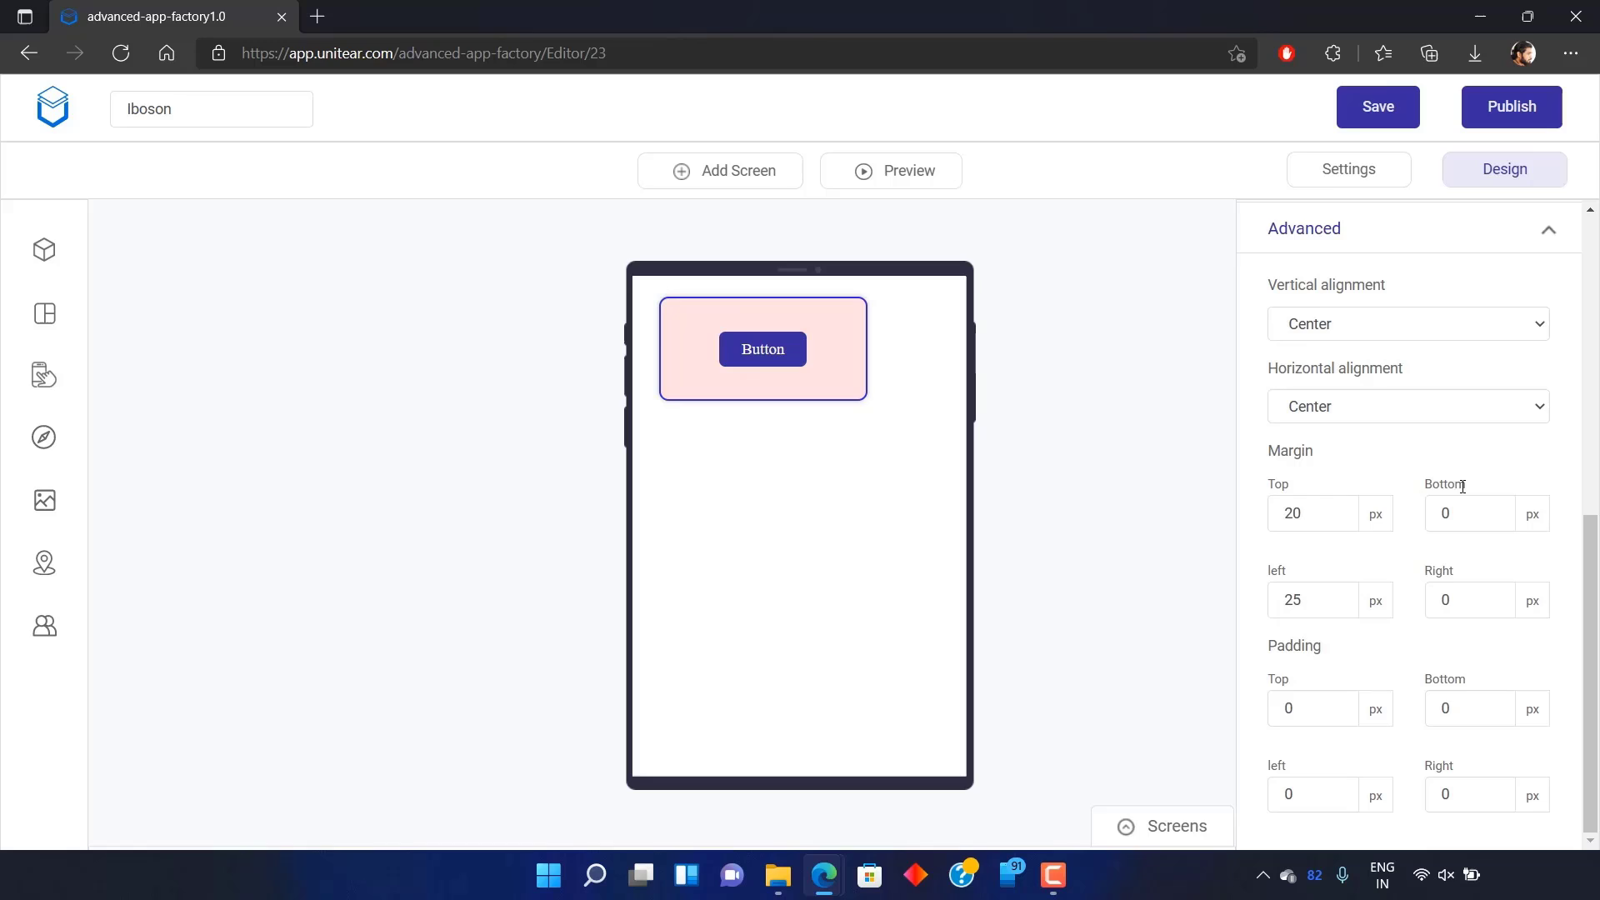
mouse_move(1417, 474)
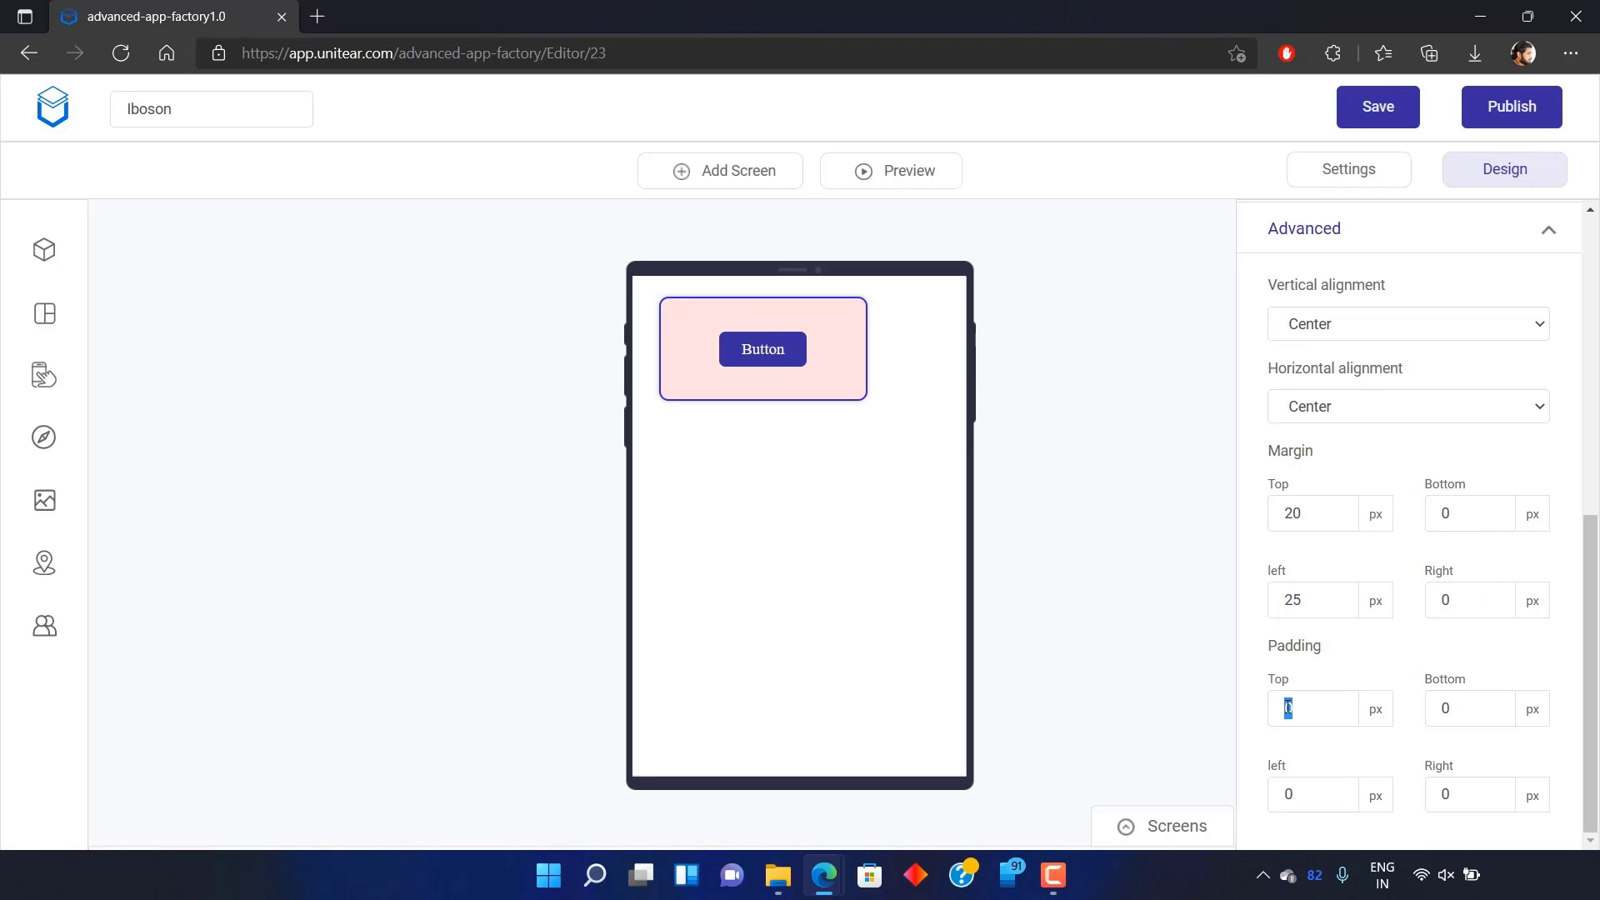
Try card padding values of 50 and 30 px, then reset padding to zero
type("50")
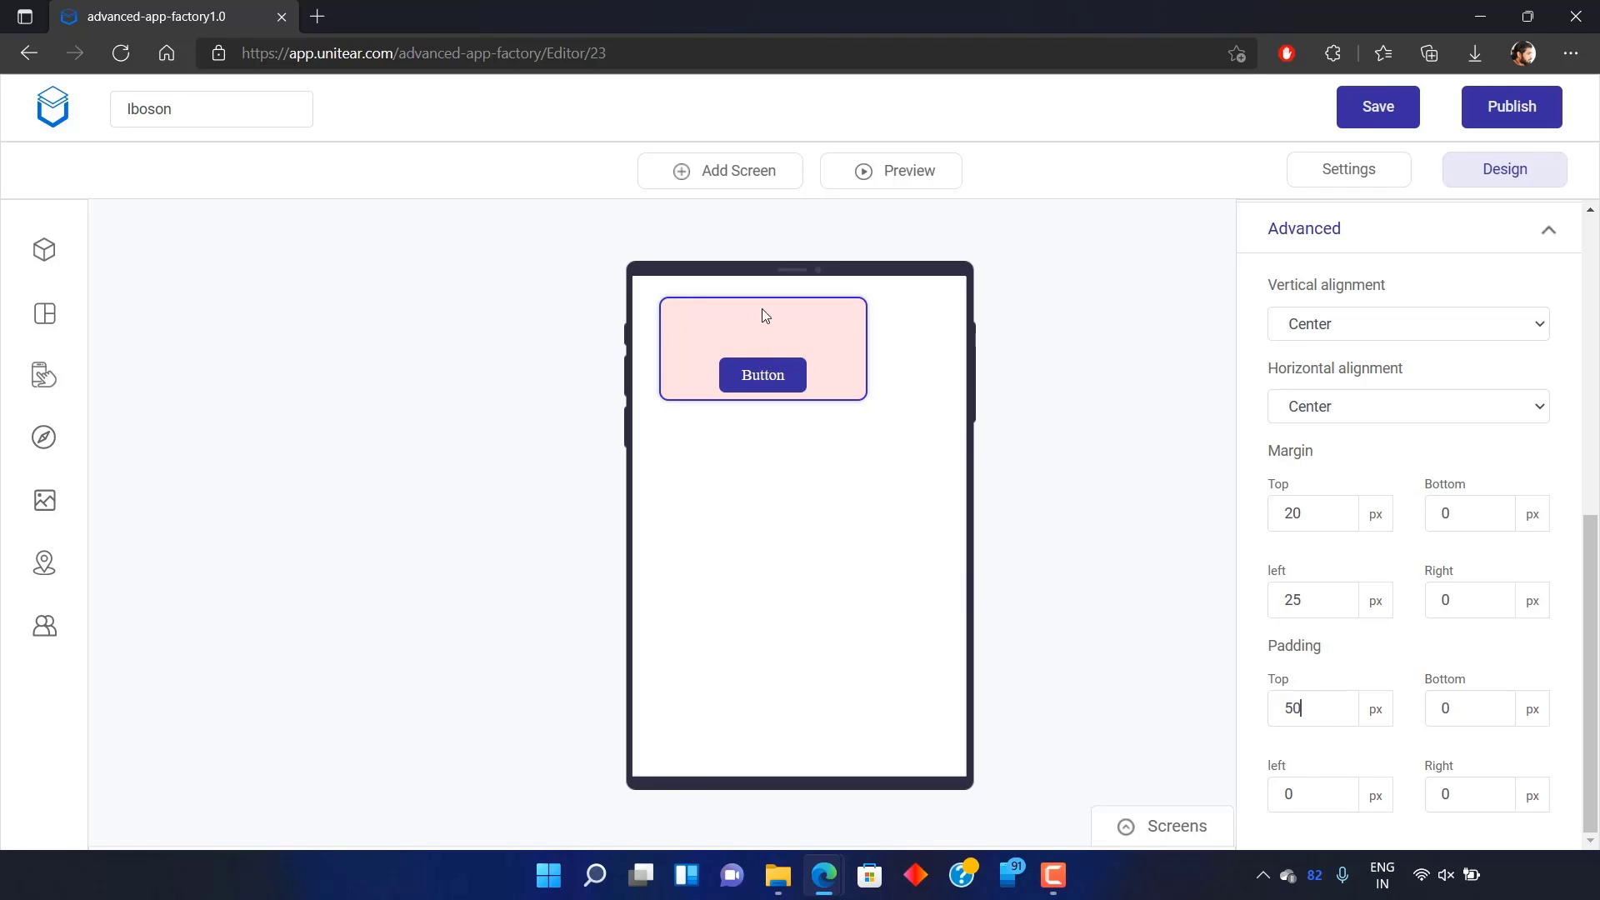
triple_click(1310, 708)
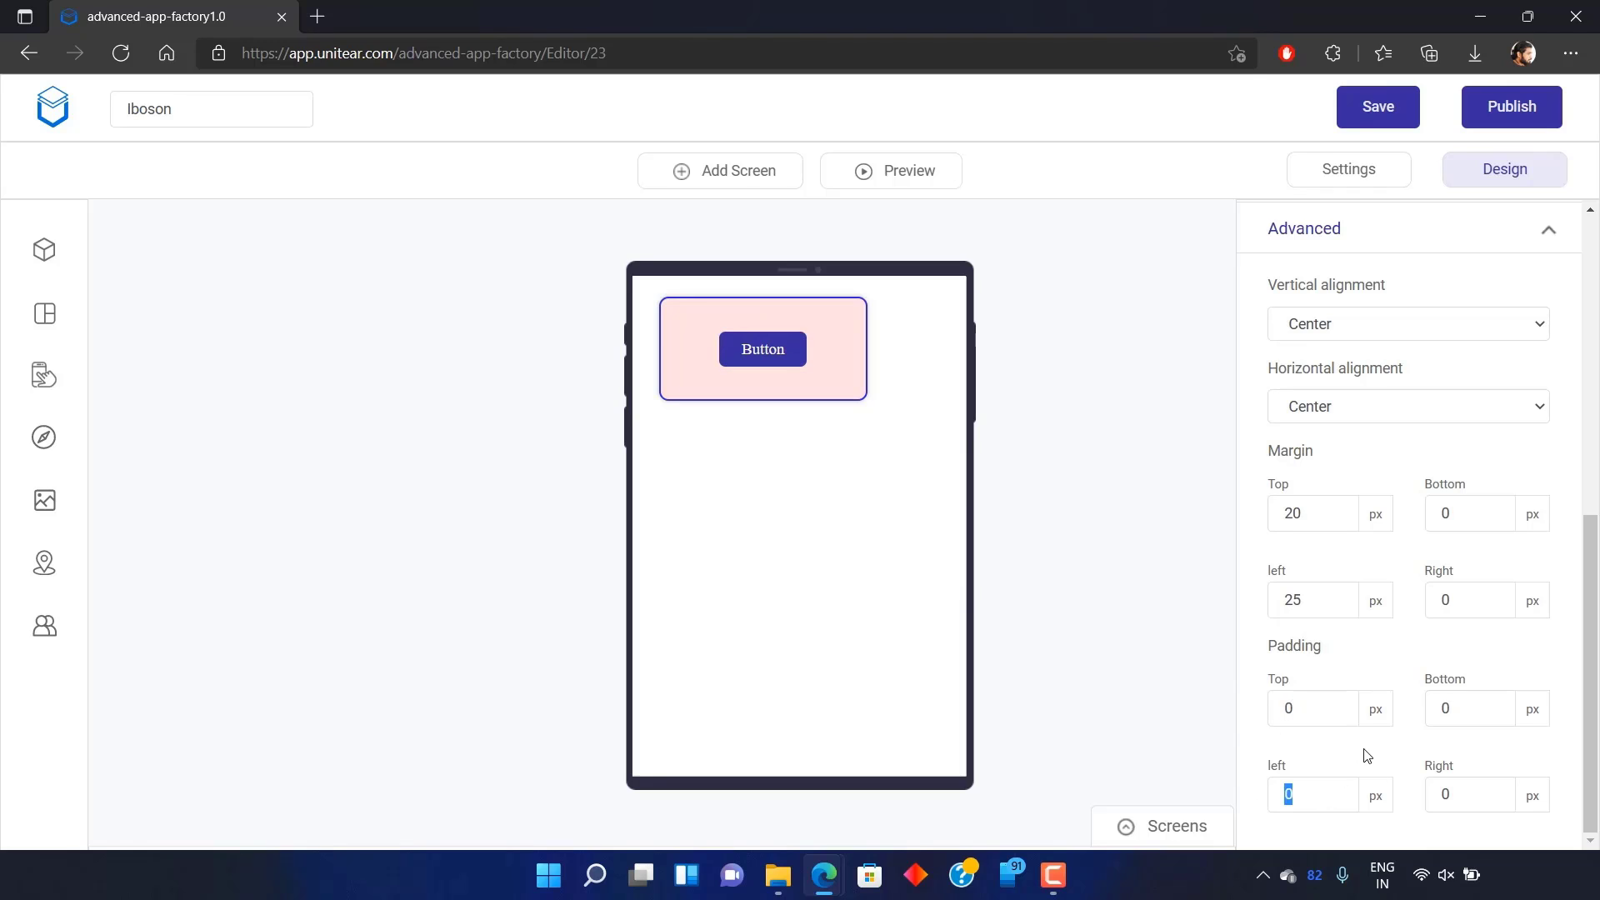
type("30")
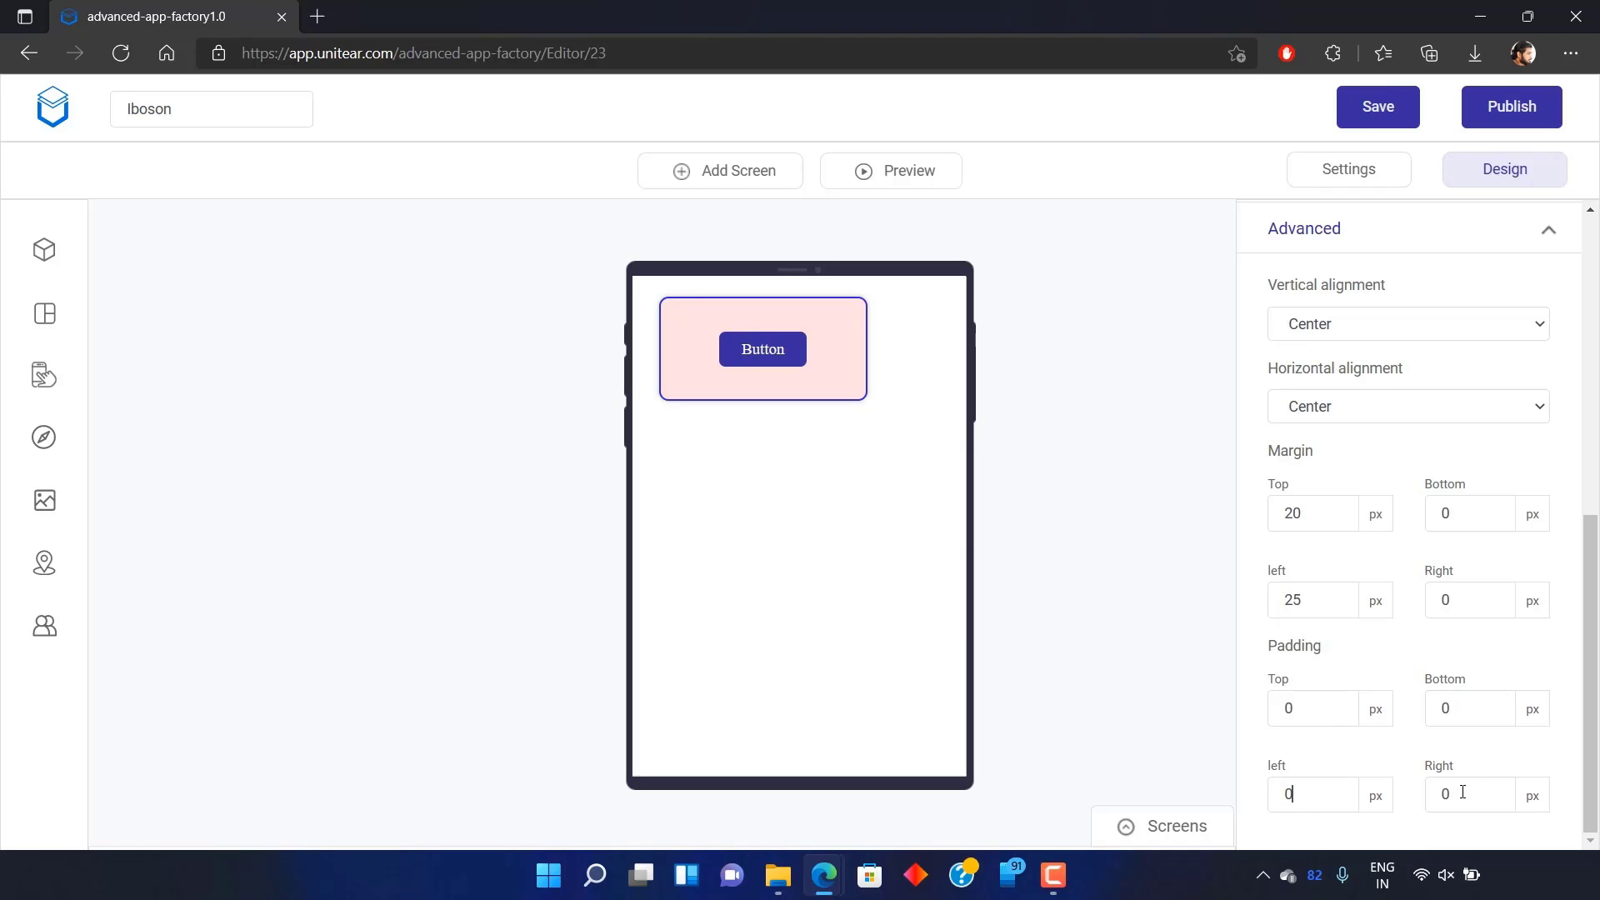
type("50")
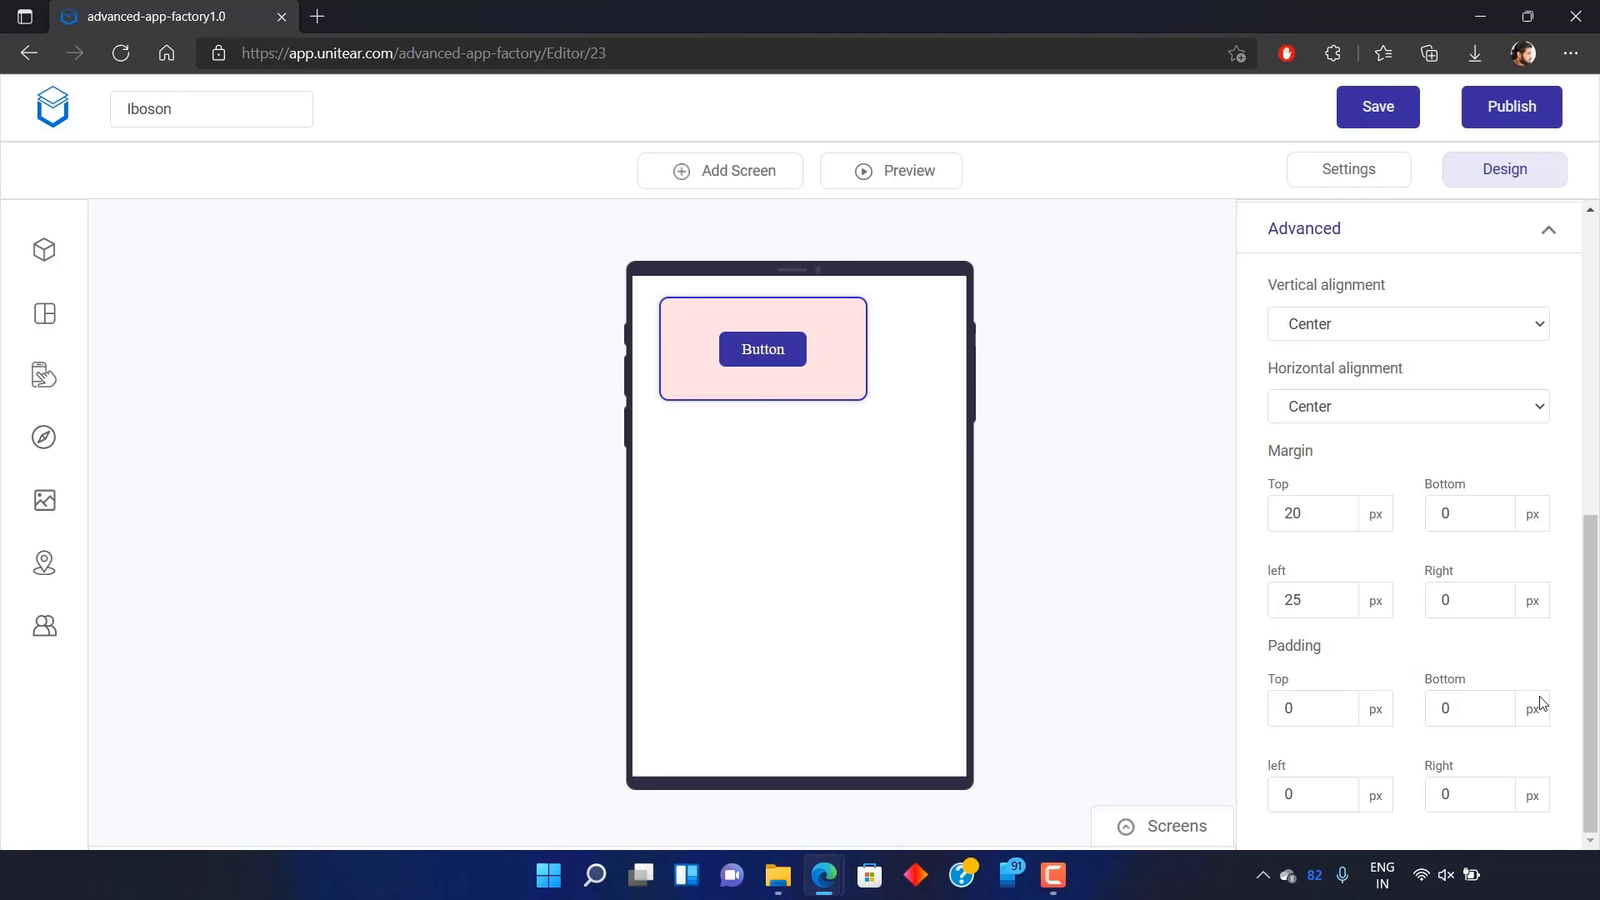
Show the card's Link action options in the Actions settings
scroll("up", 3)
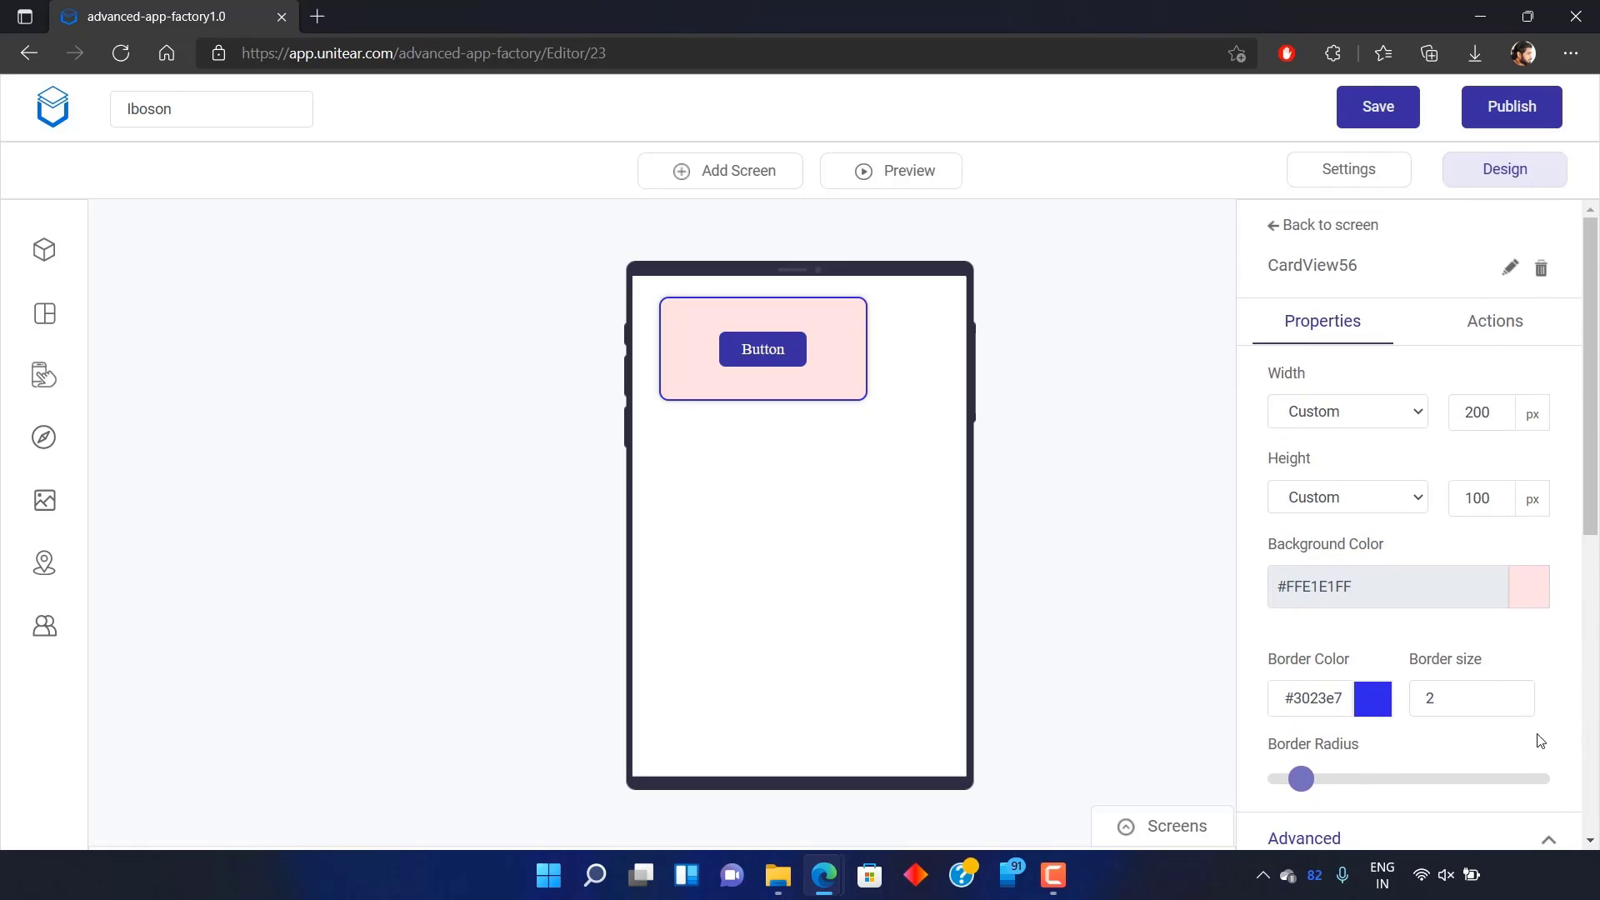
left_click(1494, 320)
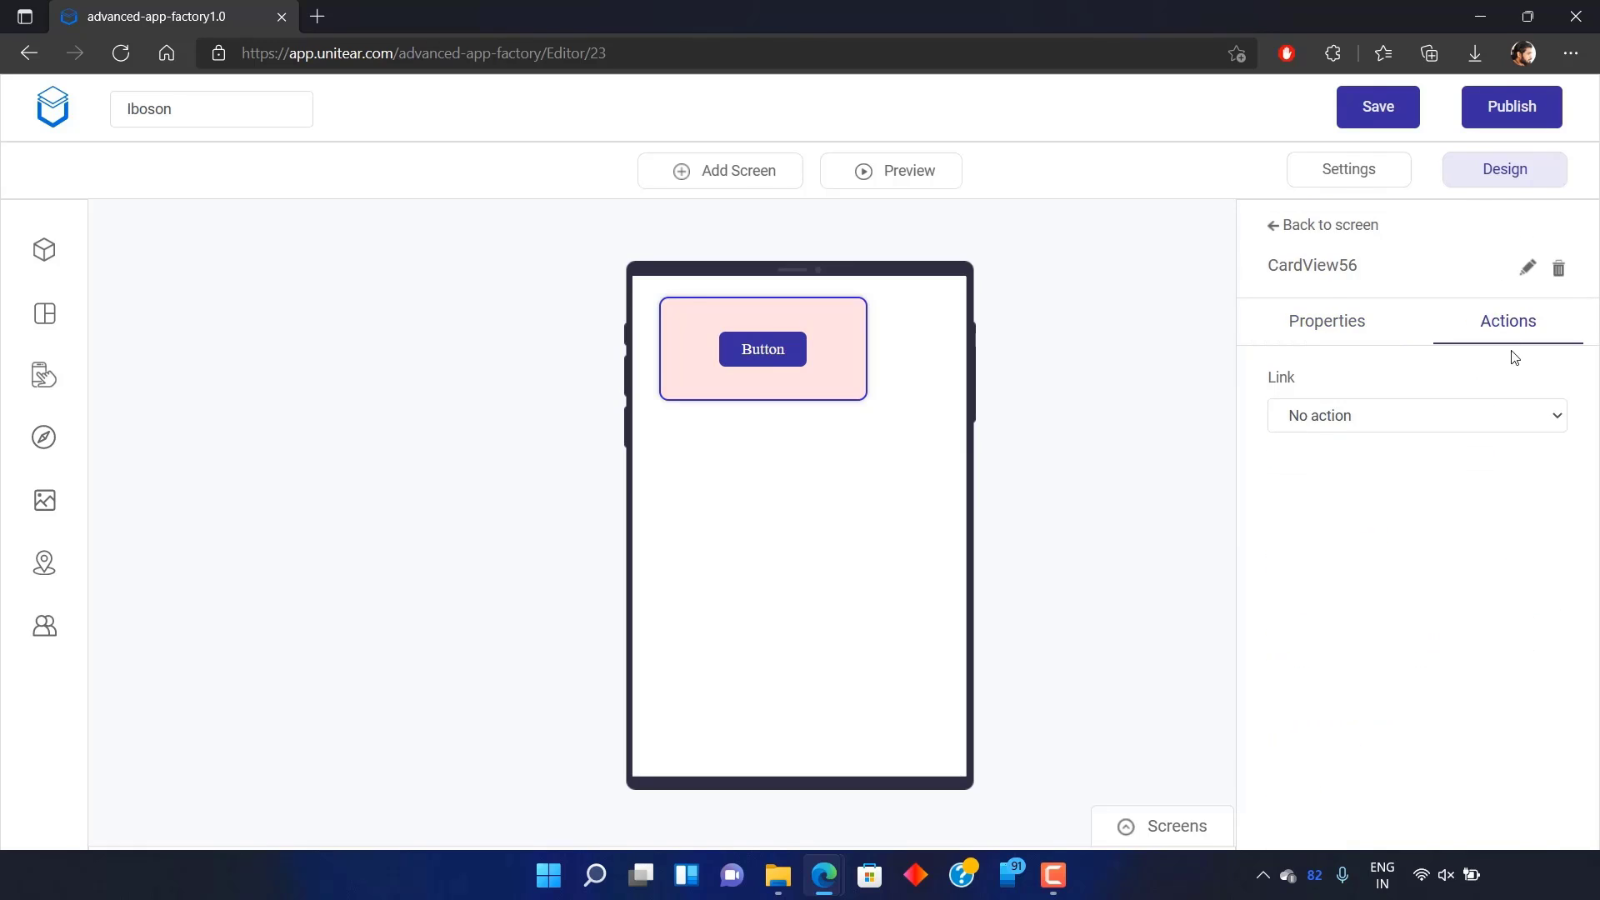
left_click(1415, 415)
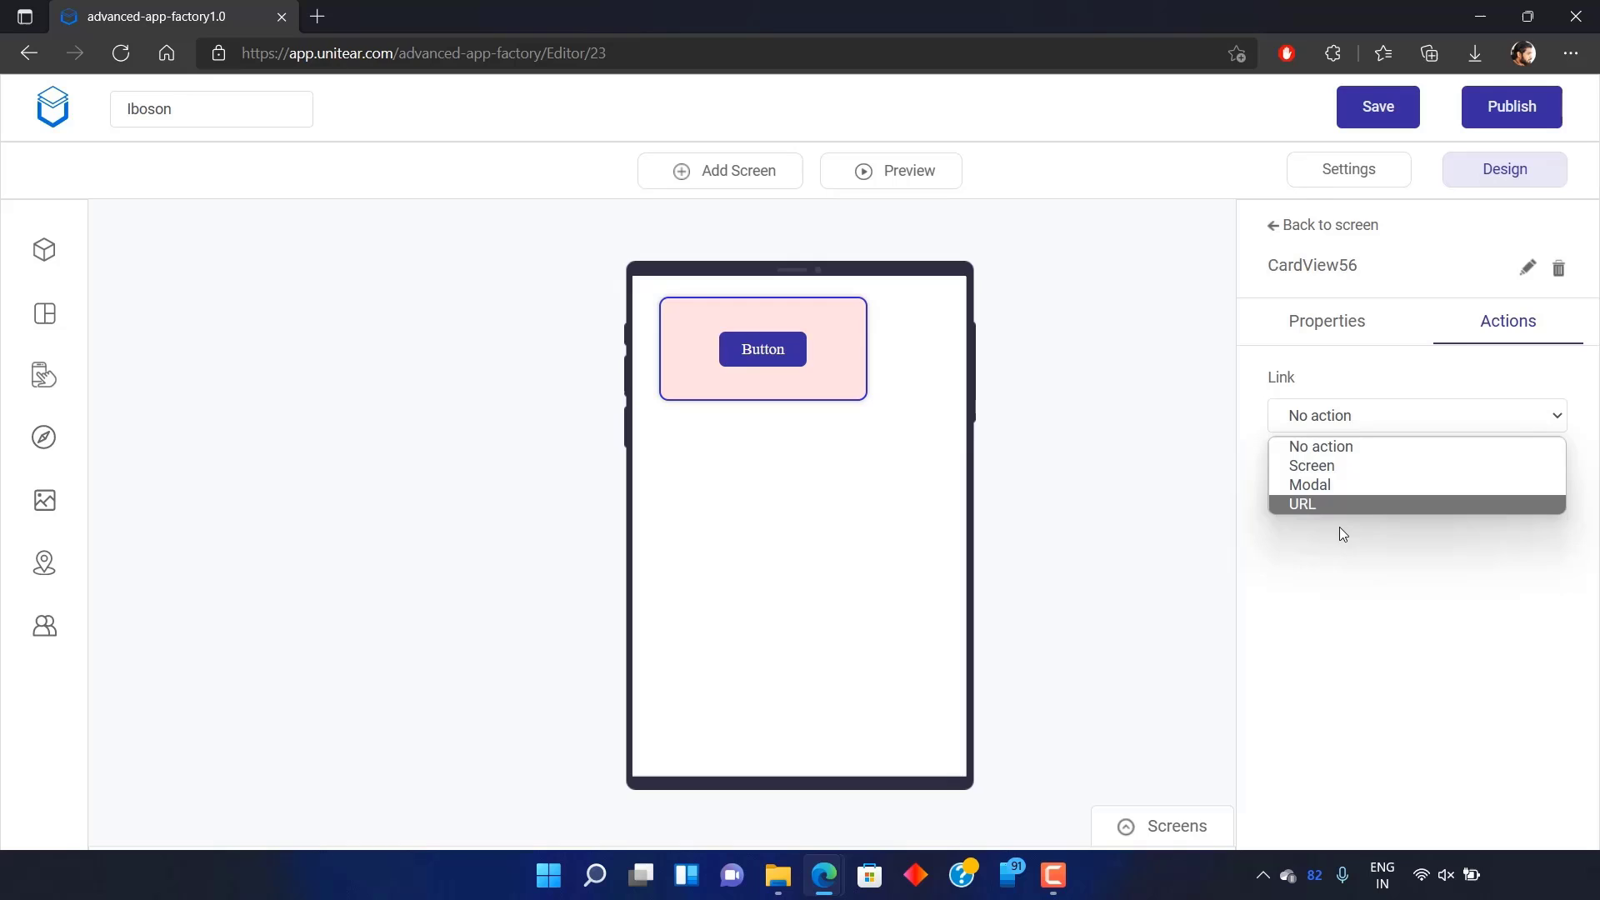